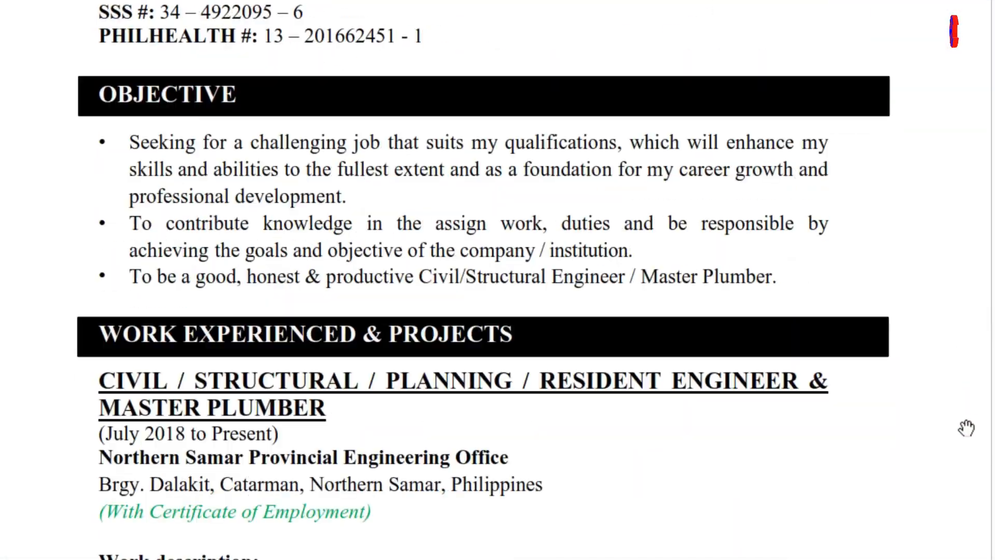
Scroll through the page open on screen before starting the estimate.
scroll(down, 3)
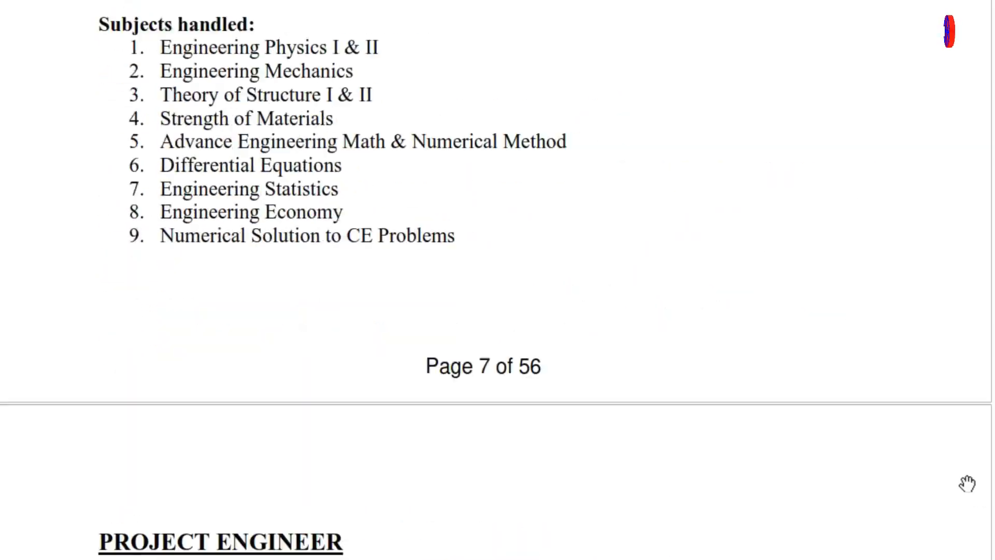
scroll(down, 3)
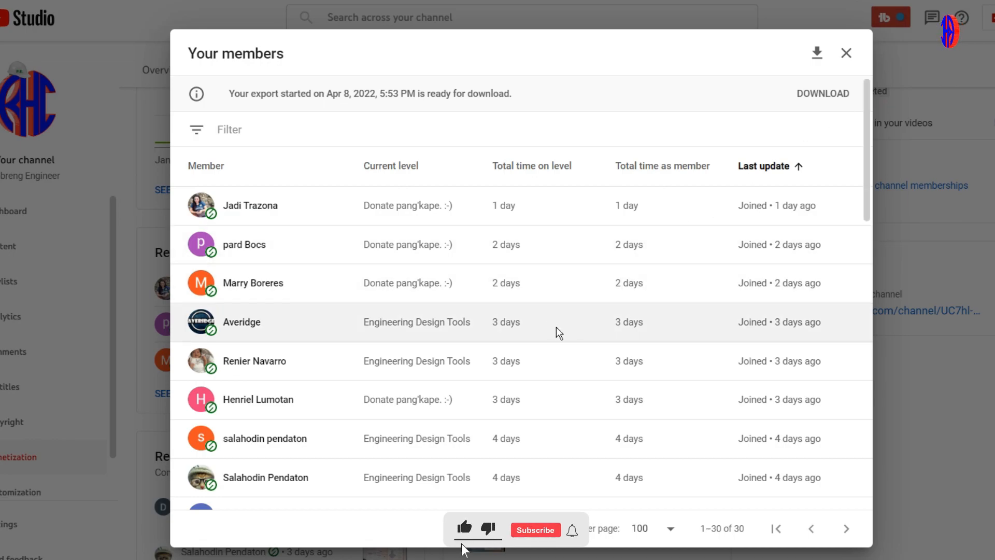
scroll(down, 3)
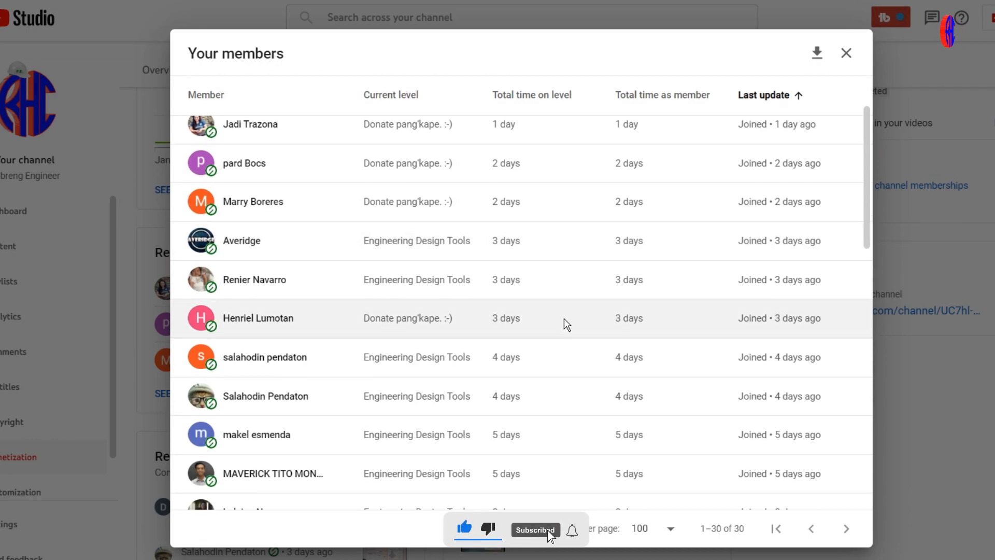
mouse_move(560, 396)
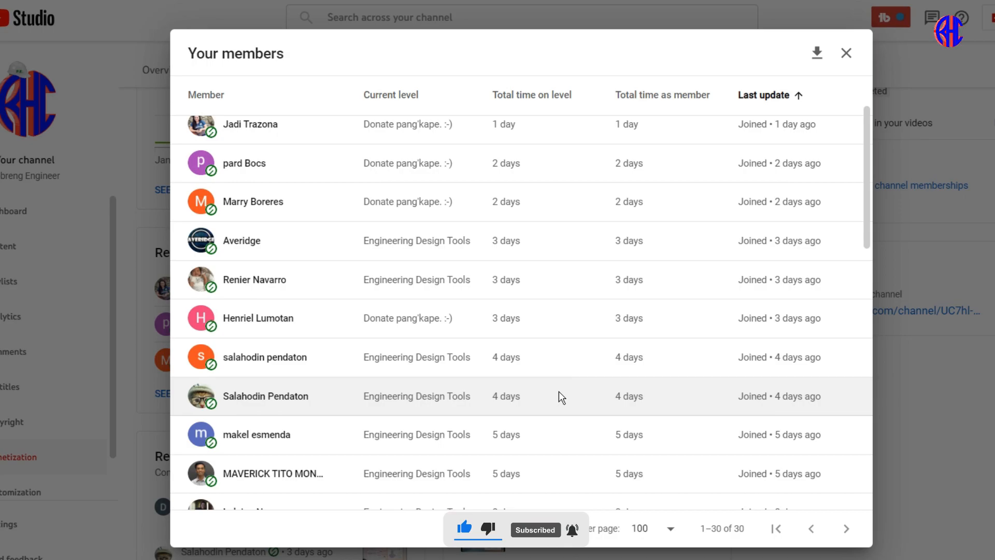
scroll(down, 3)
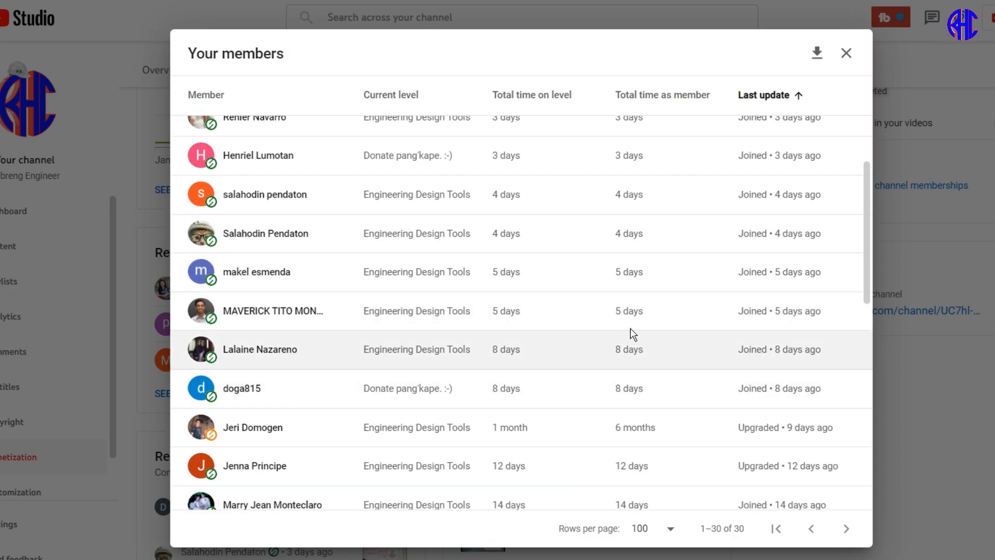
scroll(up, 3)
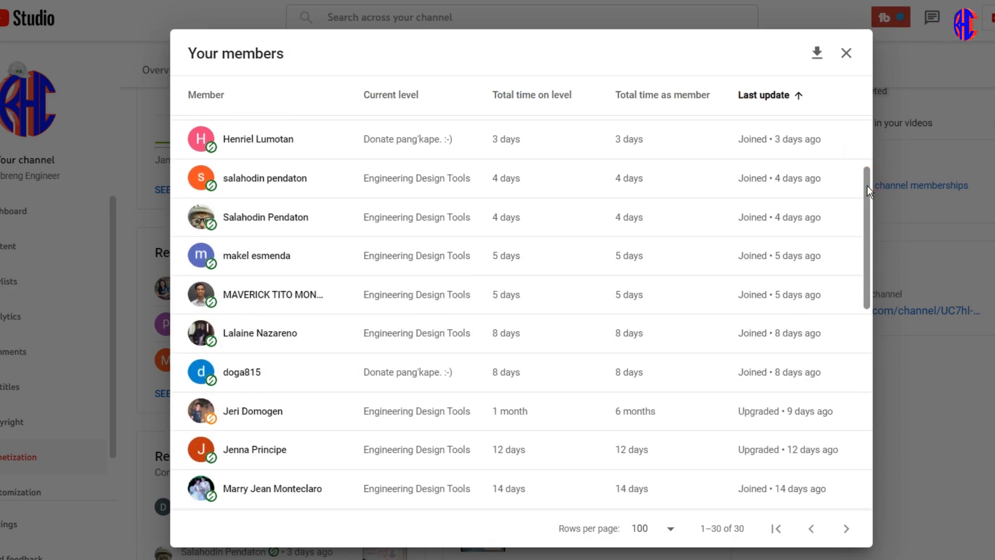
scroll(down, 3)
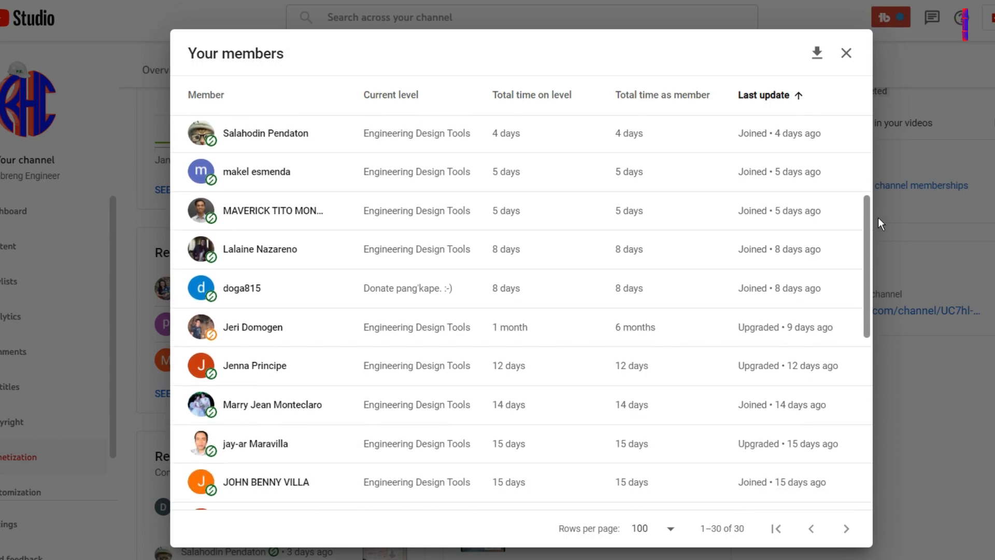
scroll(down, 3)
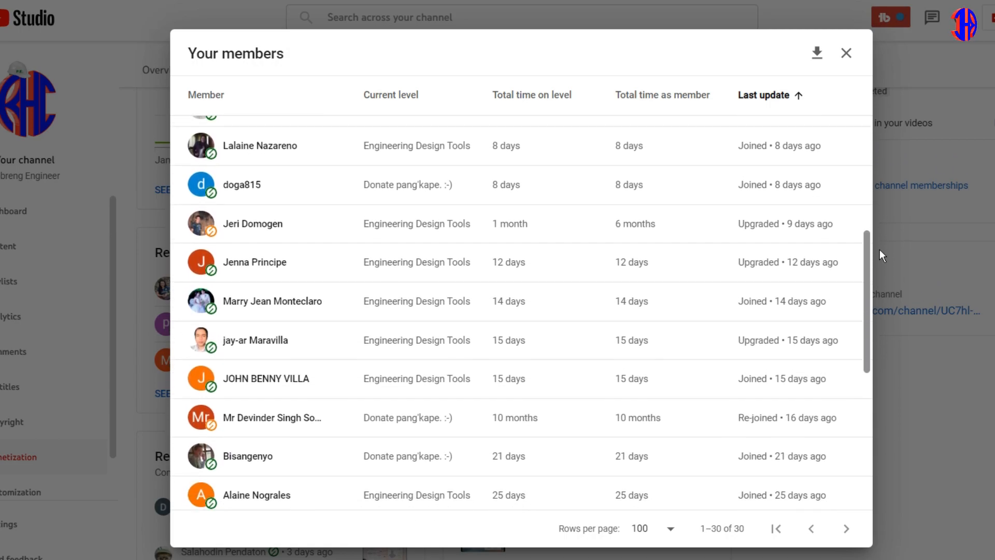
scroll(down, 3)
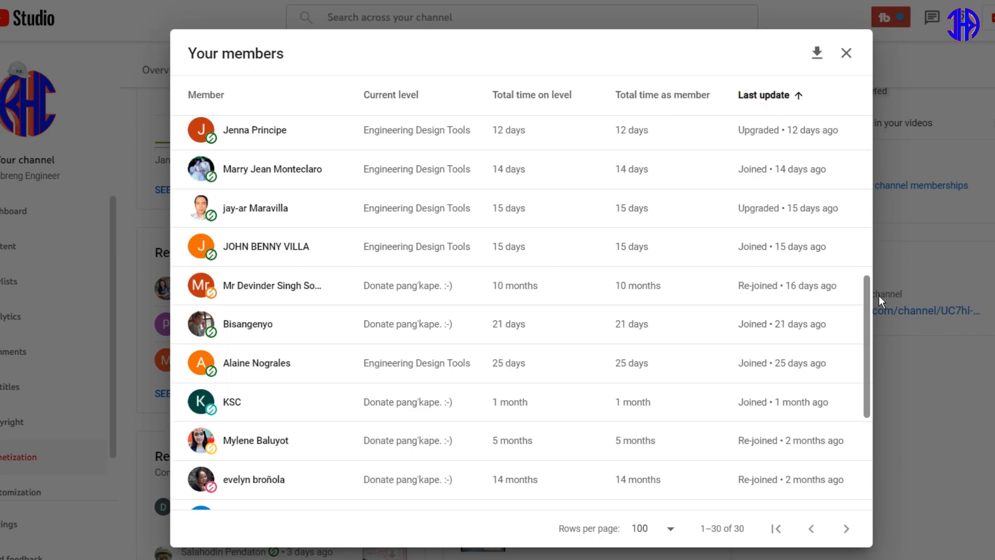
scroll(down, 3)
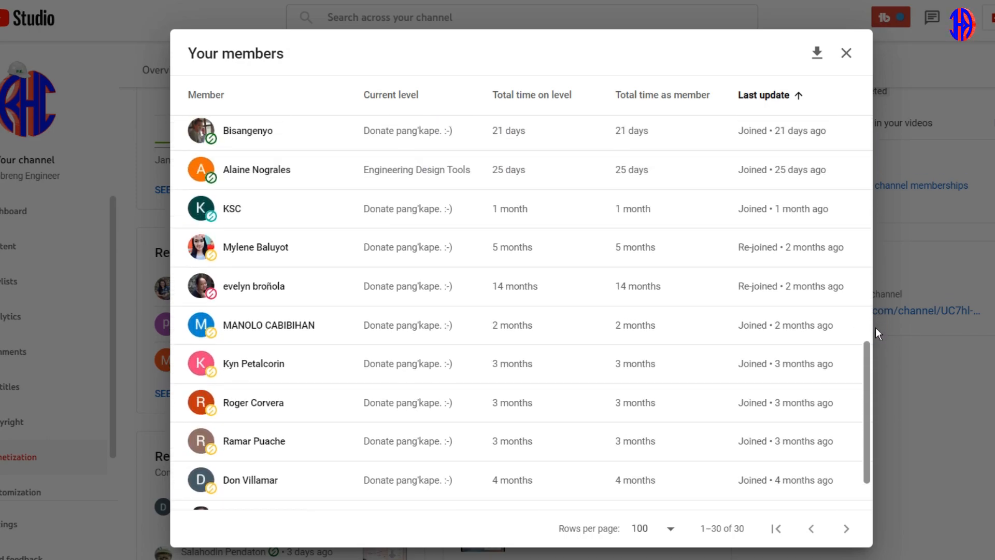
click(817, 53)
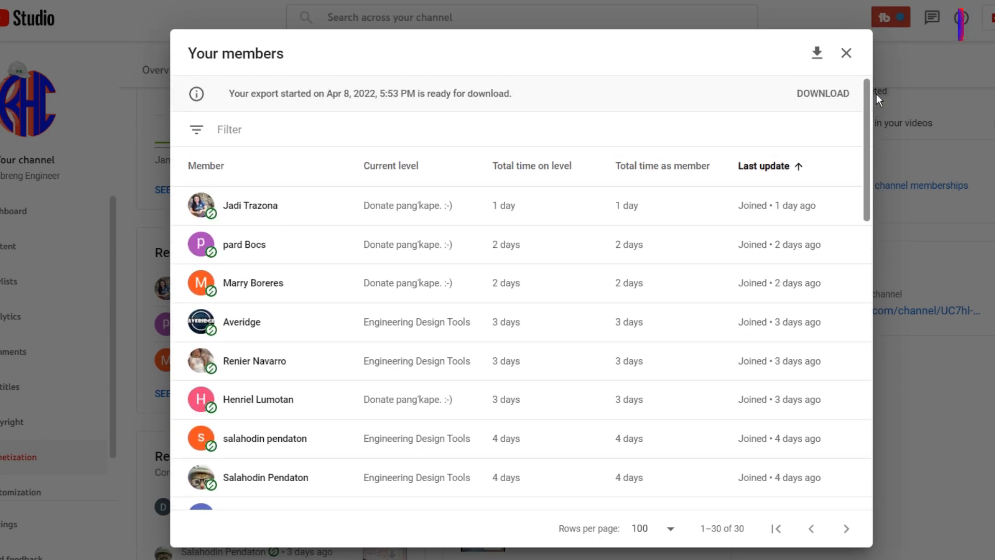
scroll(down, 3)
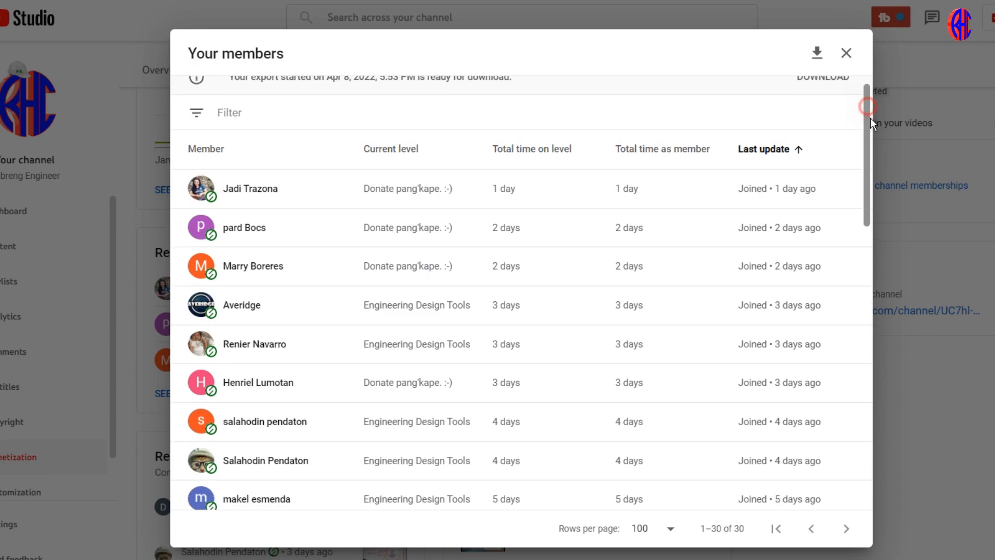
scroll(down, 3)
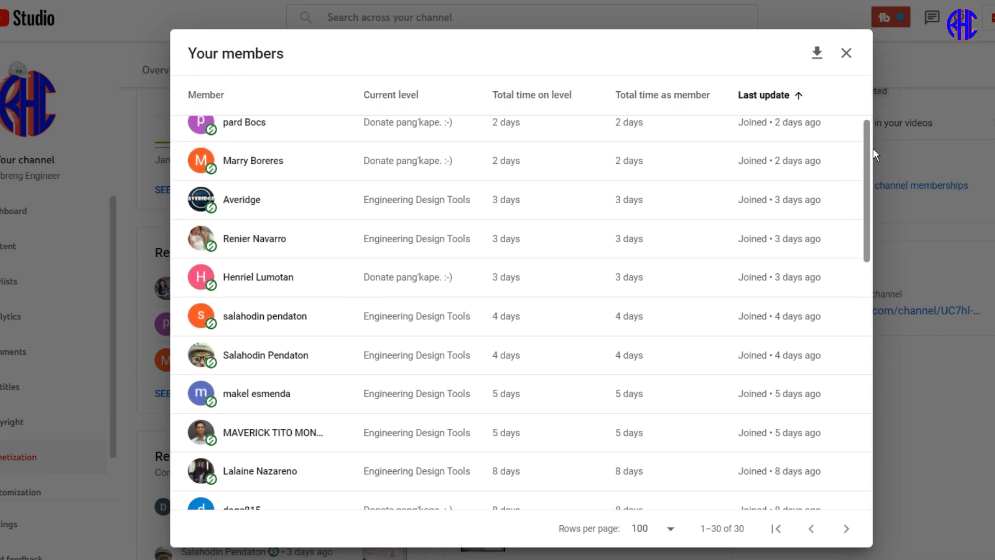
scroll(down, 3)
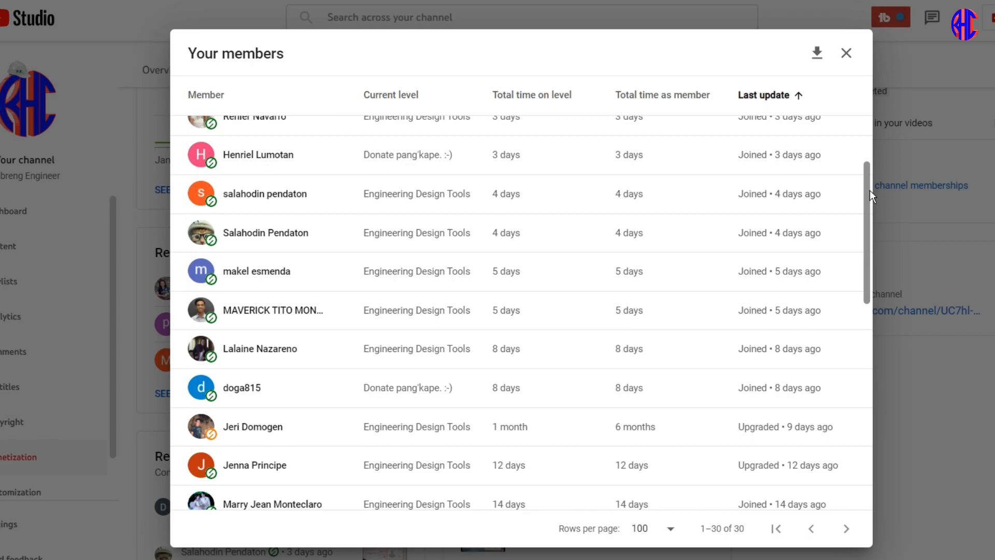
scroll(down, 3)
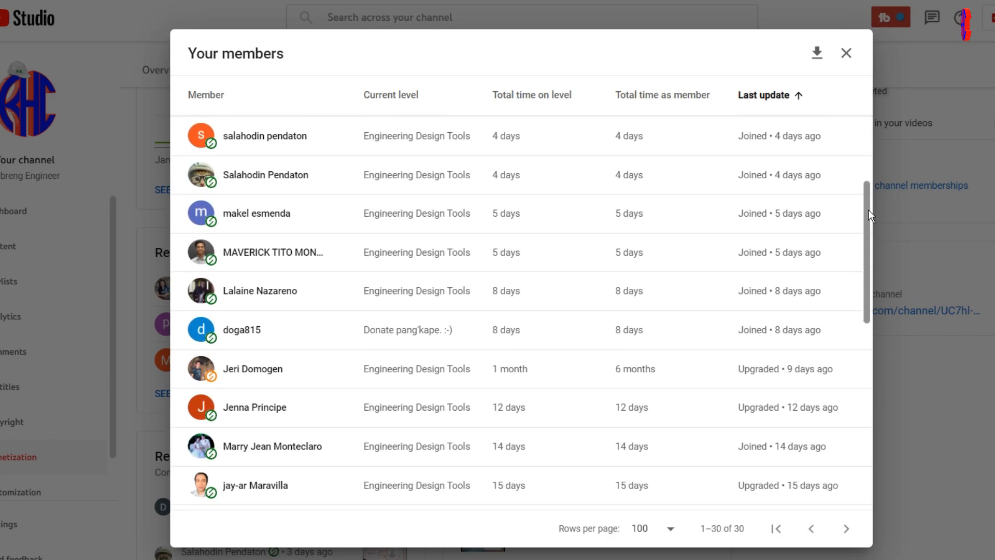
scroll(down, 3)
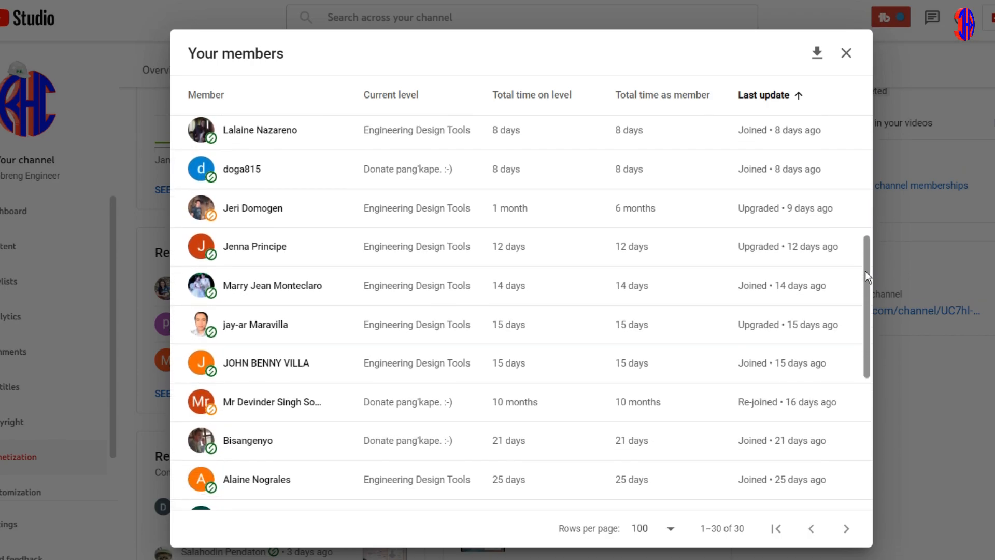
scroll(down, 3)
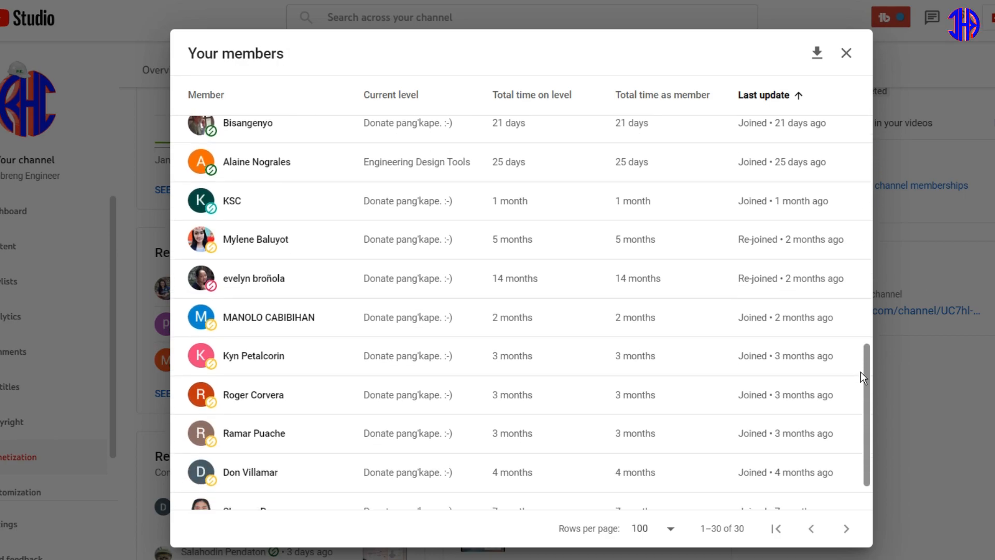
scroll(down, 3)
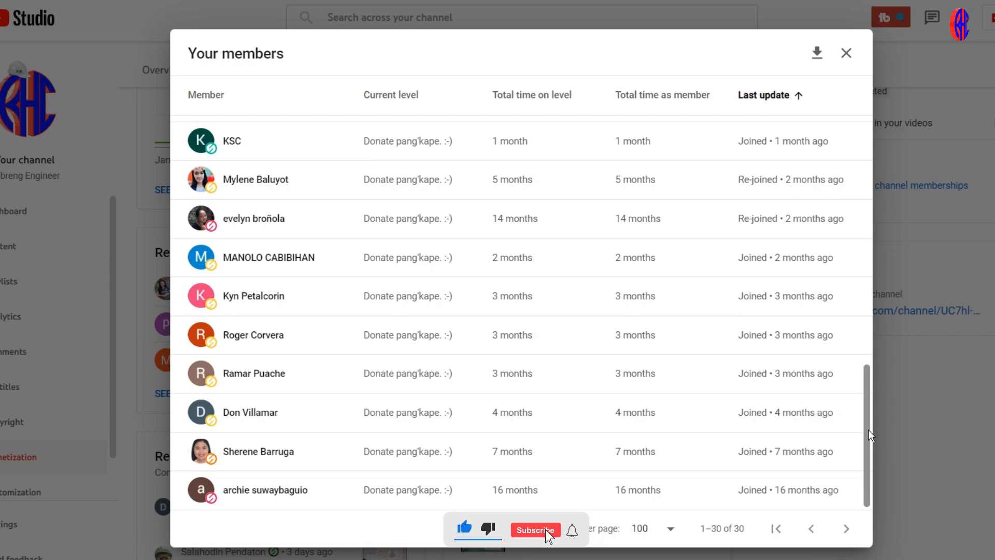
scroll(up, 3)
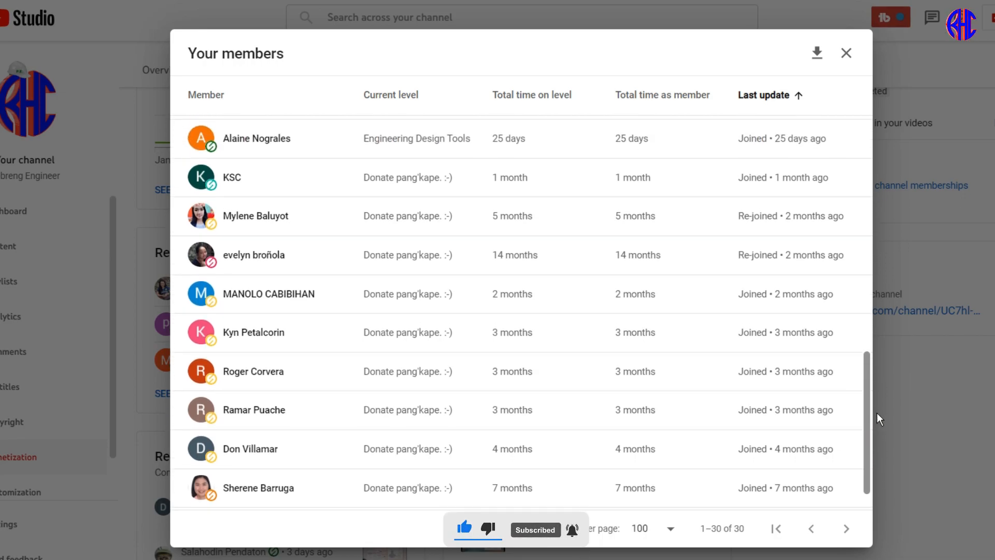
Launch RHC ConEst Tool V.1.2 from the desktop icon and unlock it with the password.
click(816, 52)
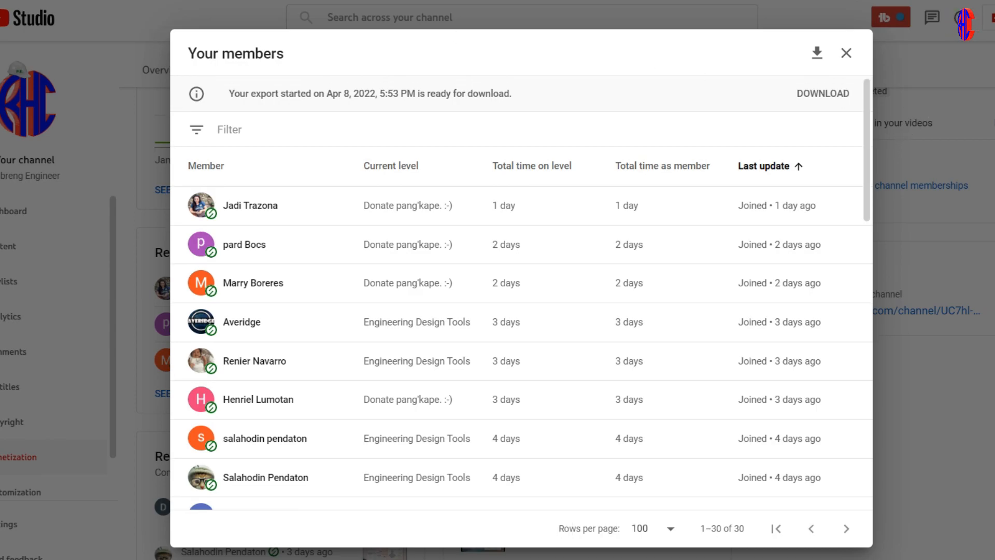
click(846, 53)
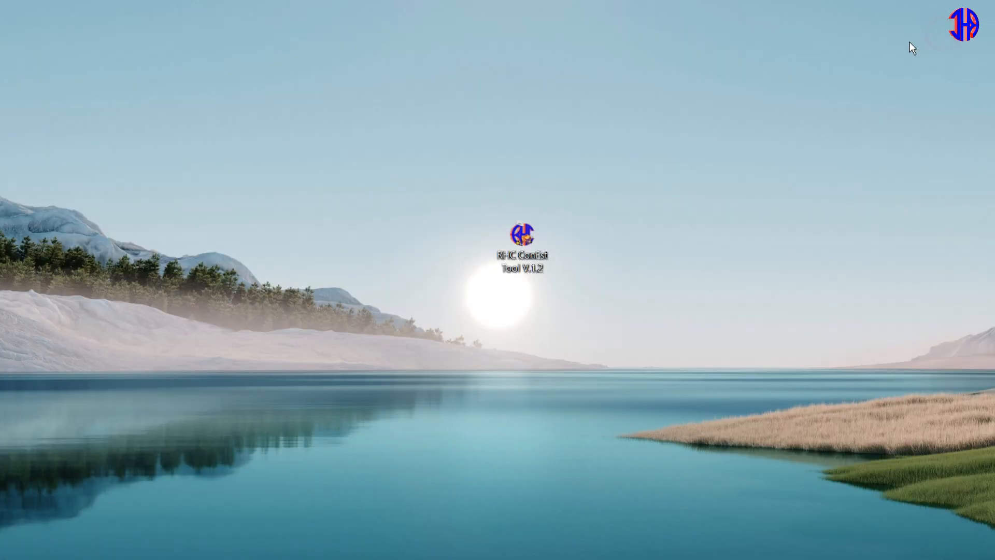
mouse_move(522, 241)
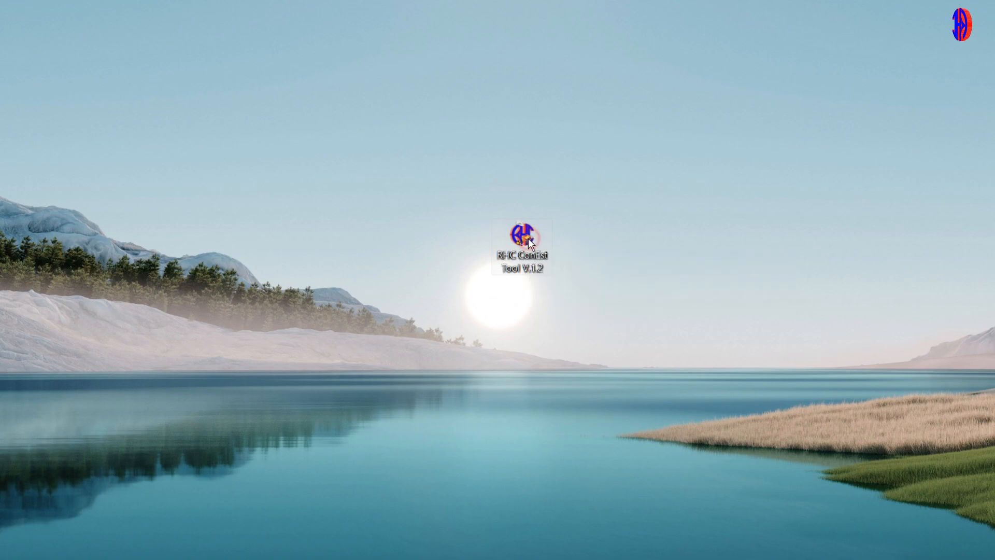
double_click(523, 240)
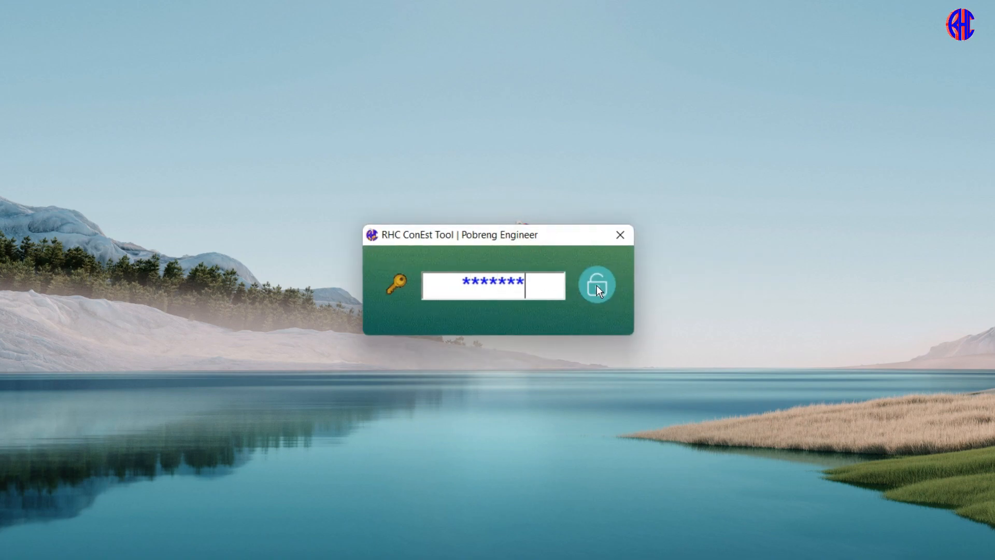
click(596, 283)
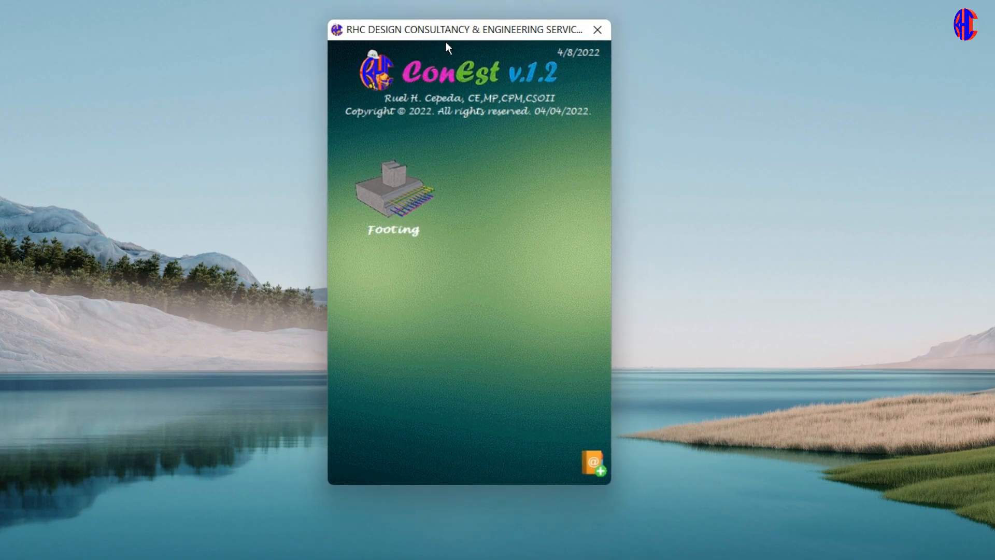
mouse_move(579, 483)
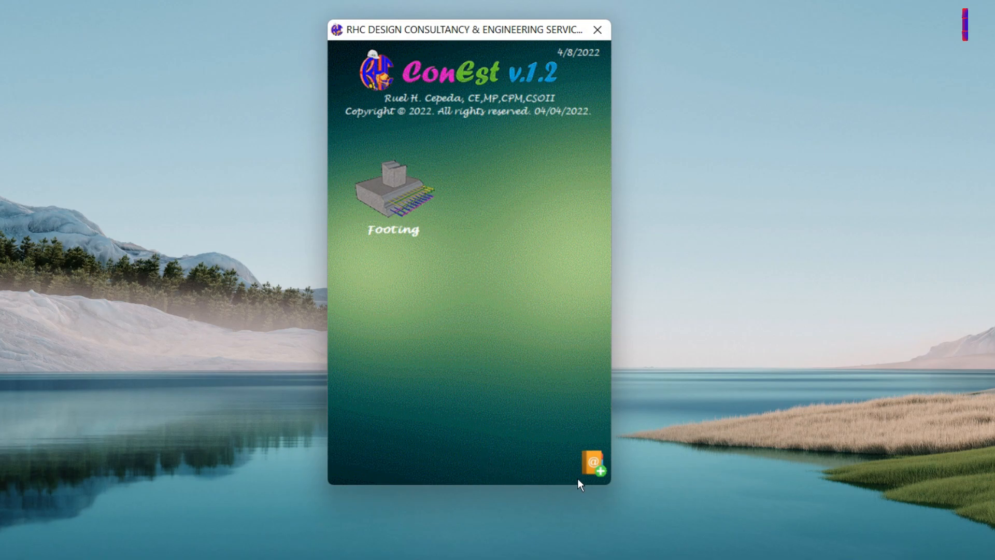
Expand the YouTube, Facebook and TikTok links and open the Pobreng Engineer channel.
click(593, 462)
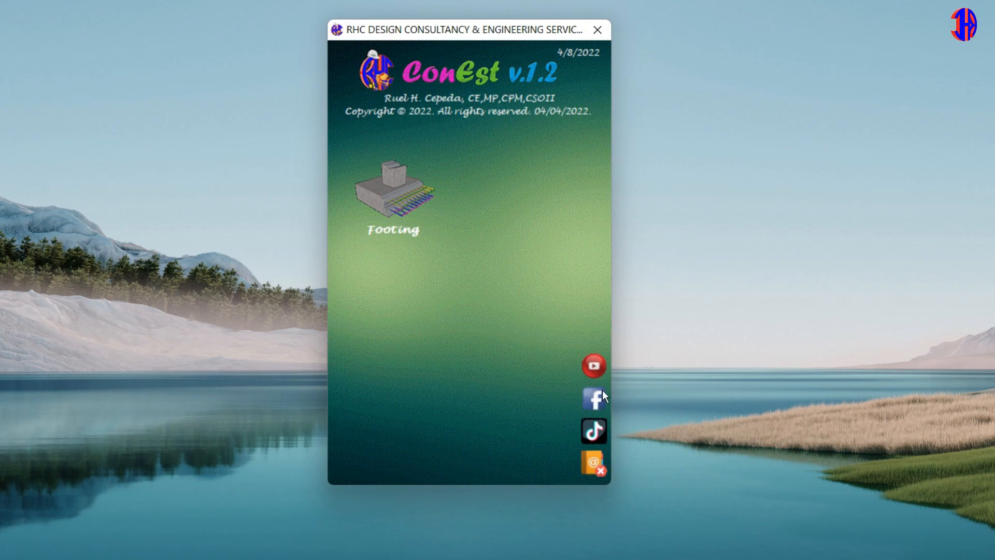
mouse_move(599, 393)
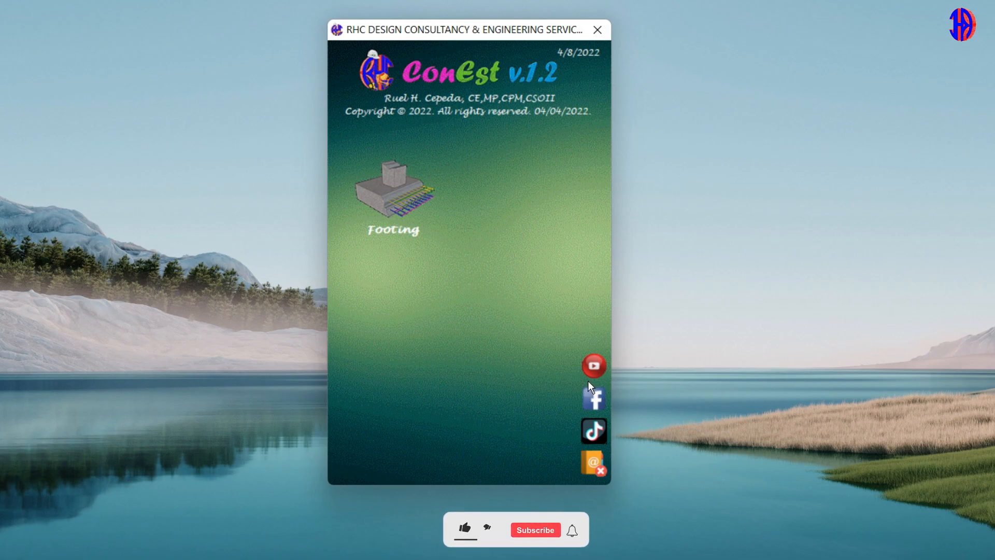
click(464, 529)
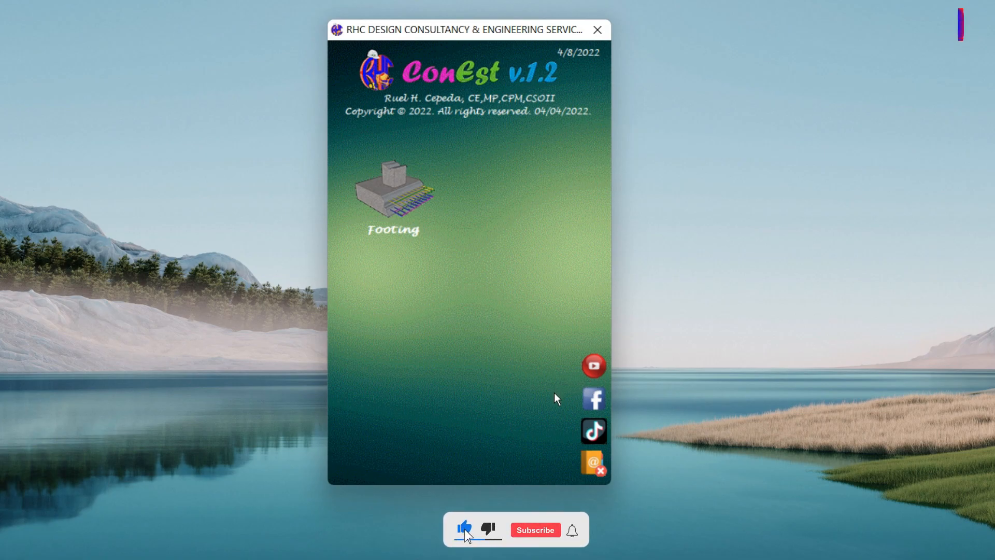
click(535, 529)
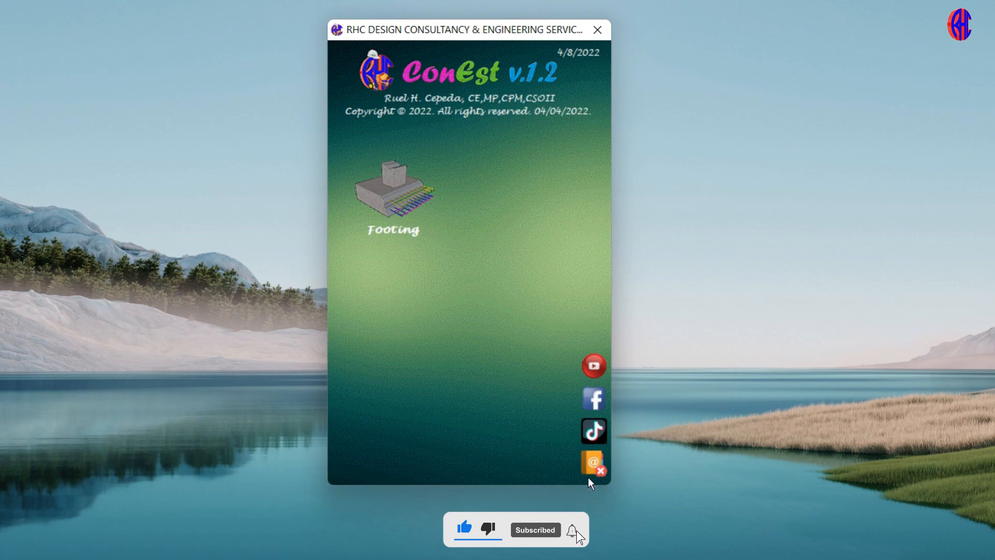
click(594, 365)
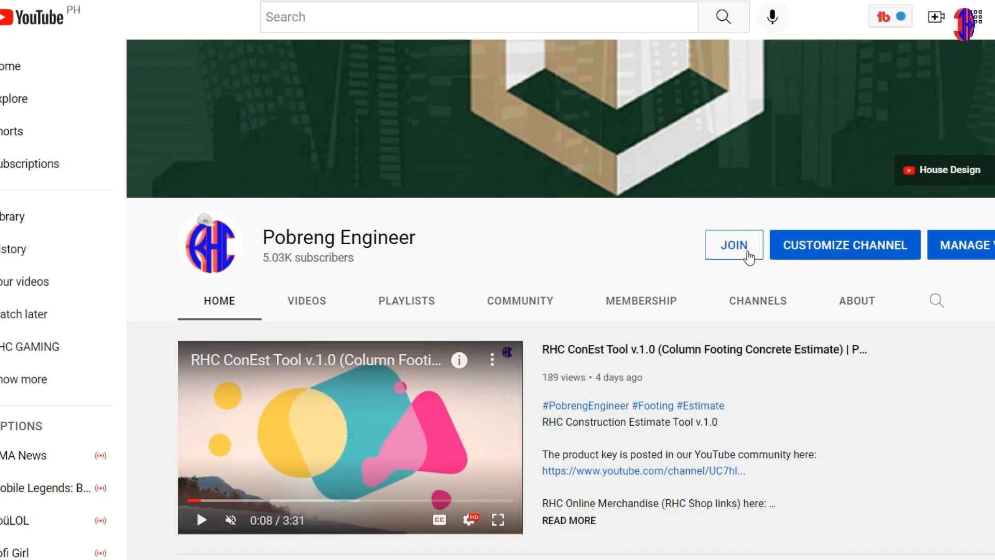
Choose the Engineering Design Tools membership tier and confirm JOIN to reach purchase.
click(732, 244)
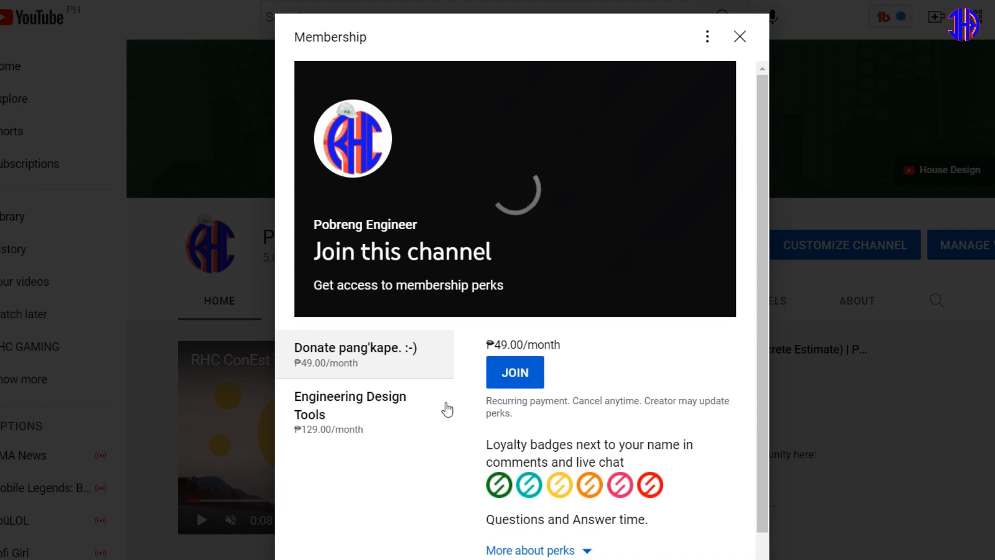
click(350, 404)
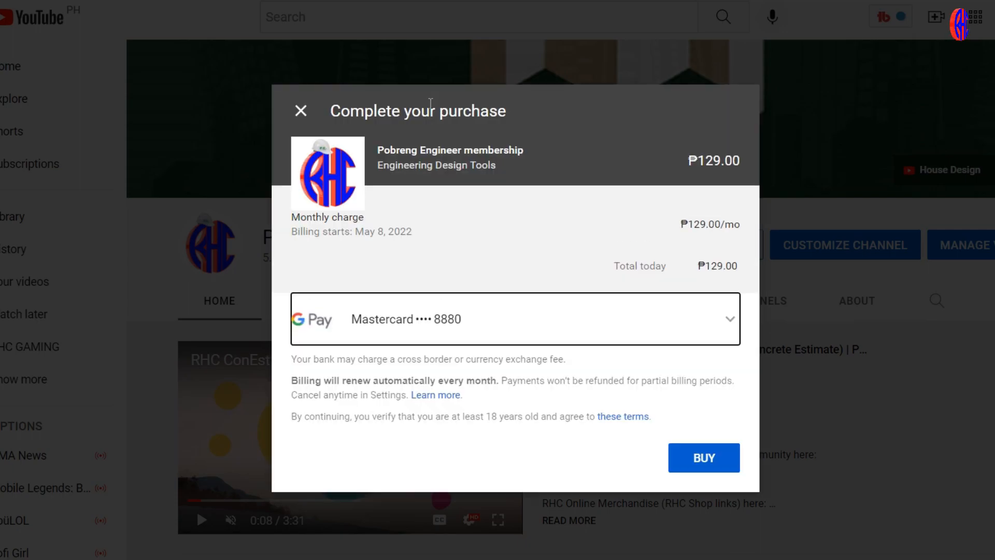
click(300, 110)
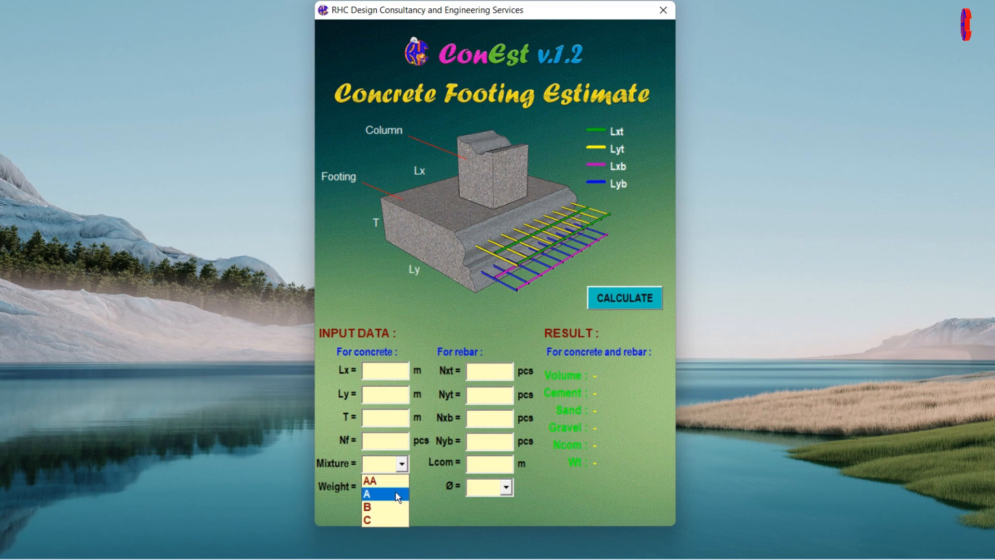
Browse the Mixture and cement Weight dropdown choices, then select the Nxt field.
click(402, 487)
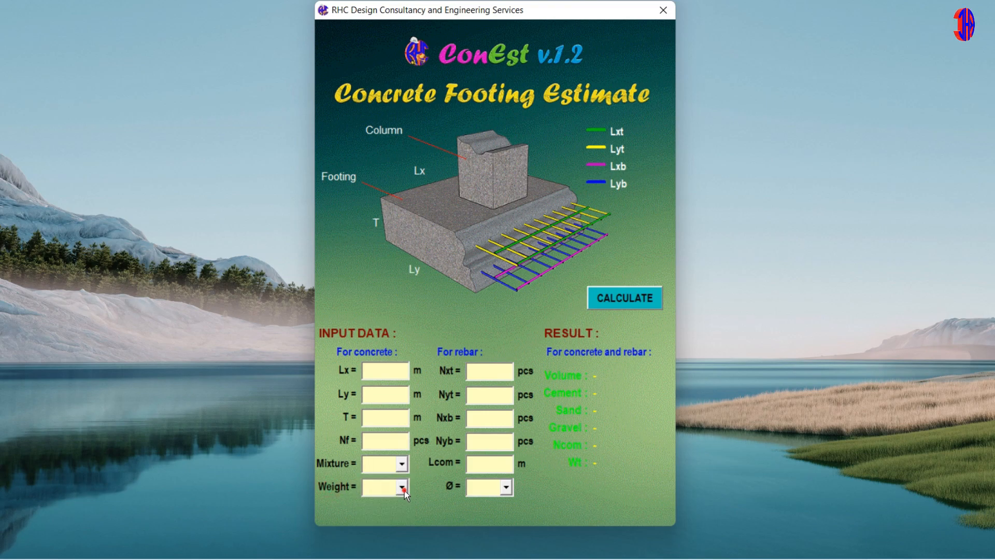
click(403, 487)
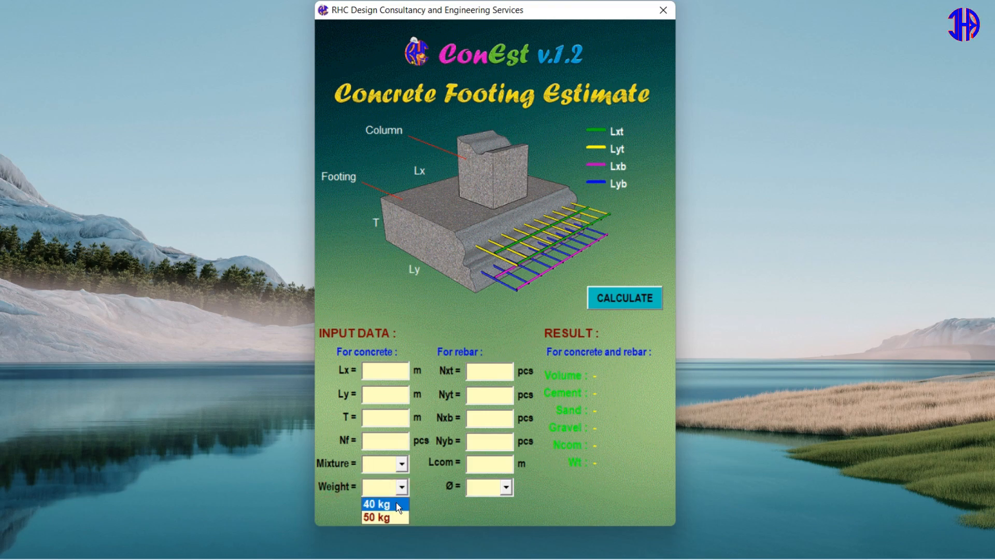
click(403, 487)
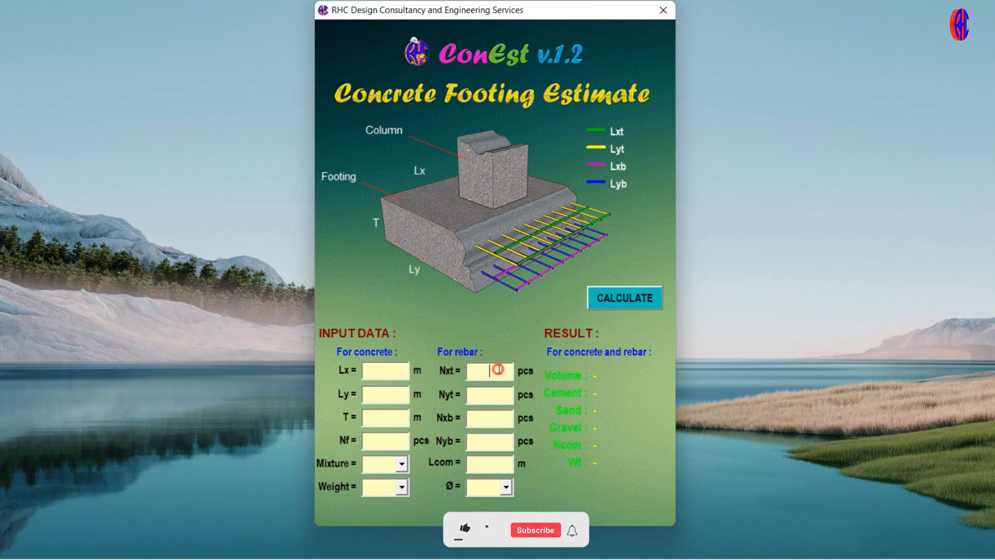
click(464, 529)
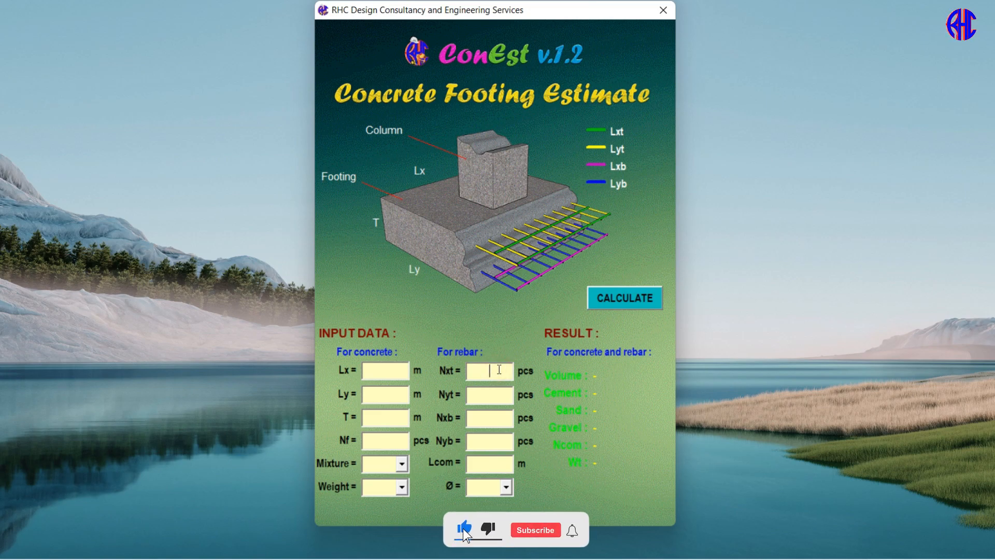
click(535, 529)
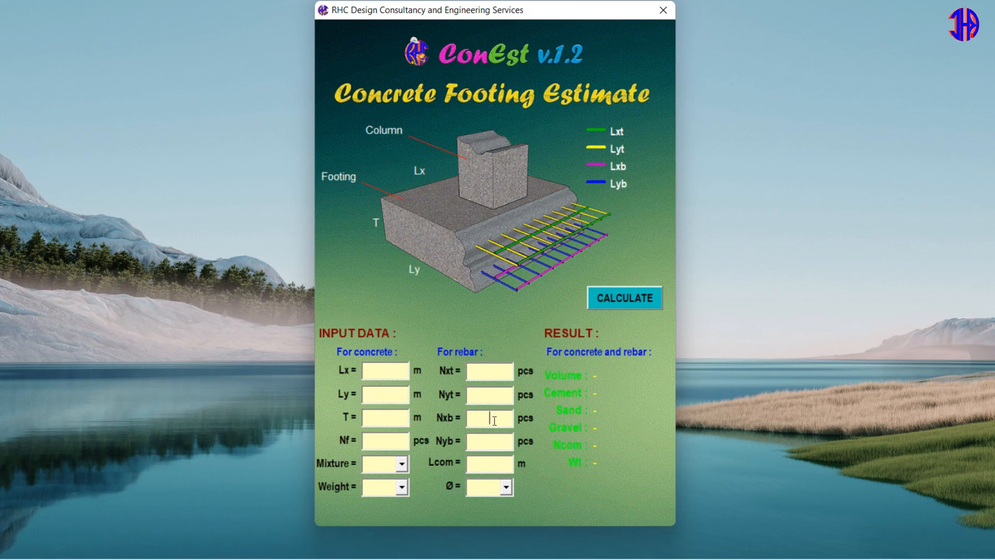
Select the Nxb and Lcom fields and review the Ø bar diameter choices.
click(488, 441)
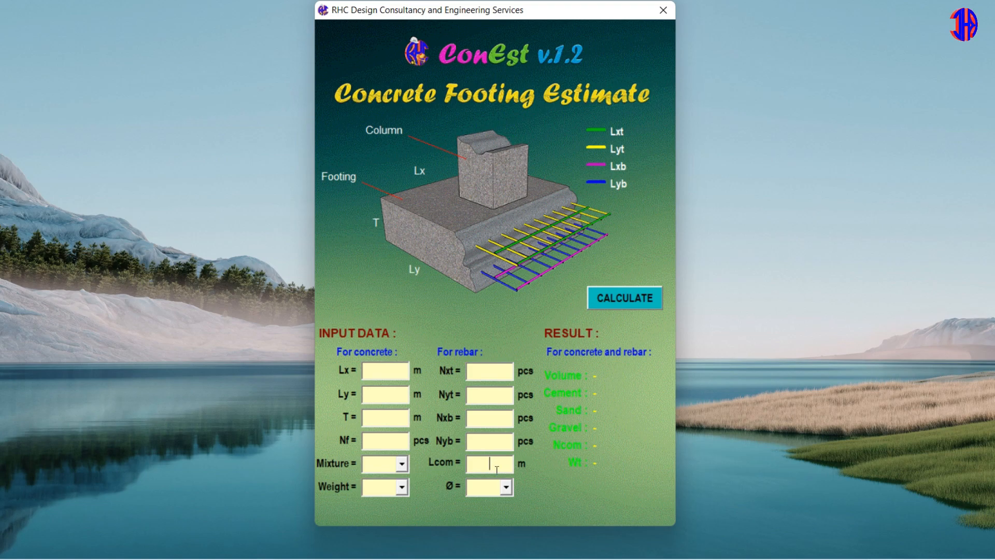
click(507, 487)
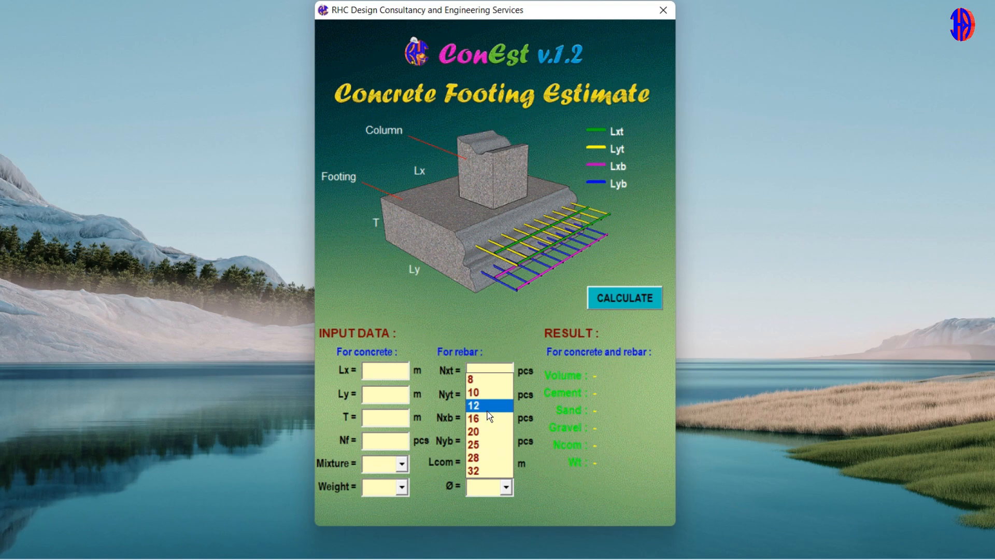
click(474, 471)
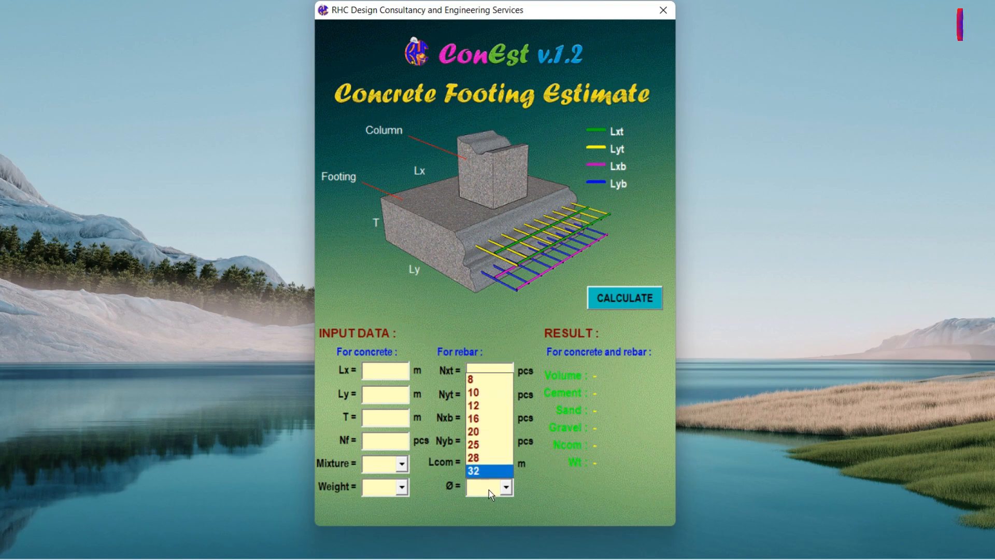
click(505, 487)
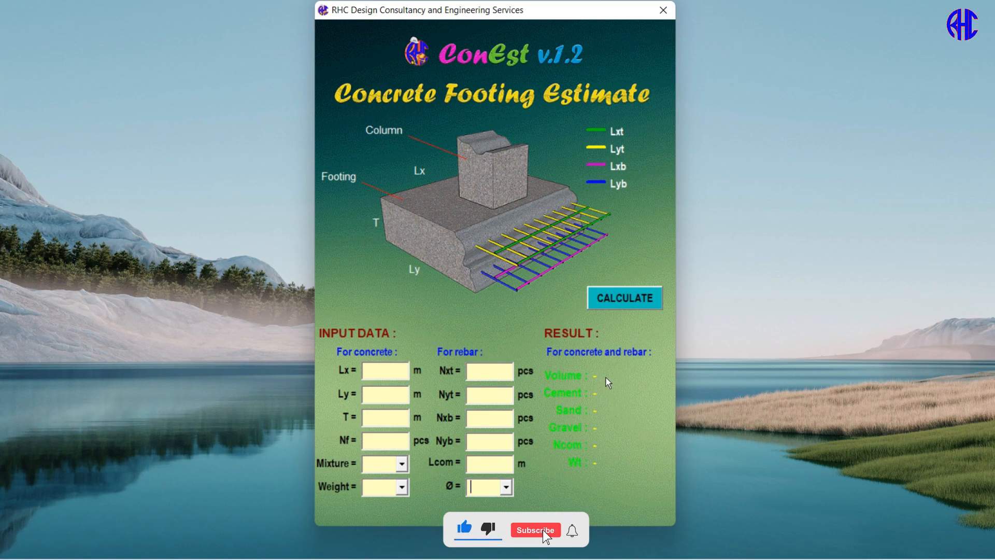
Enter Lx = 3.75 m from FC5 in the footing schedule, plan alongside.
click(534, 529)
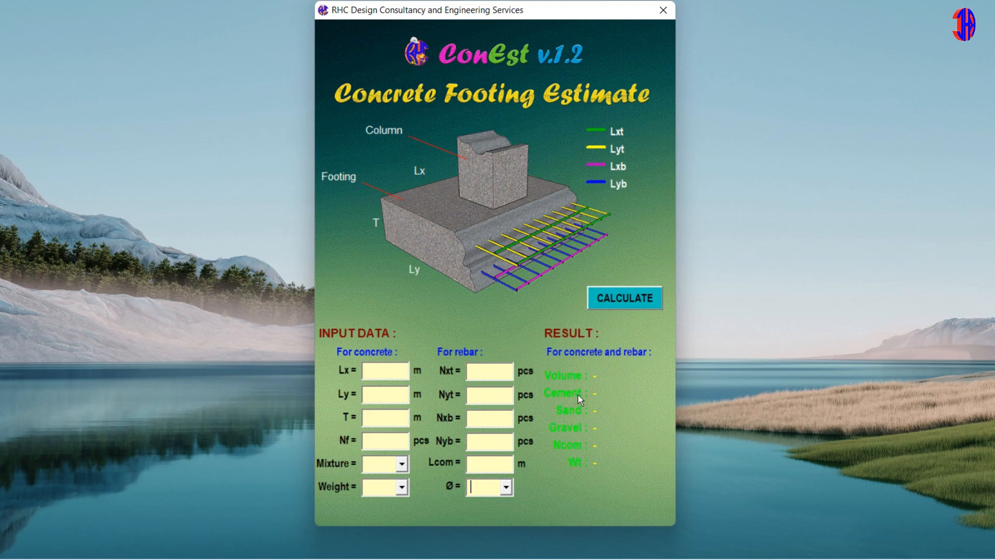
mouse_move(583, 418)
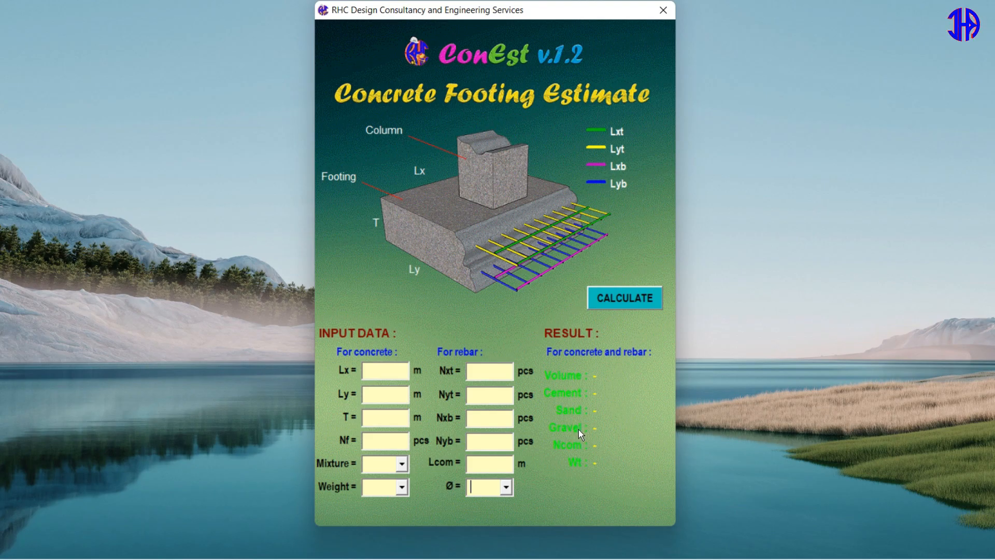
mouse_move(581, 450)
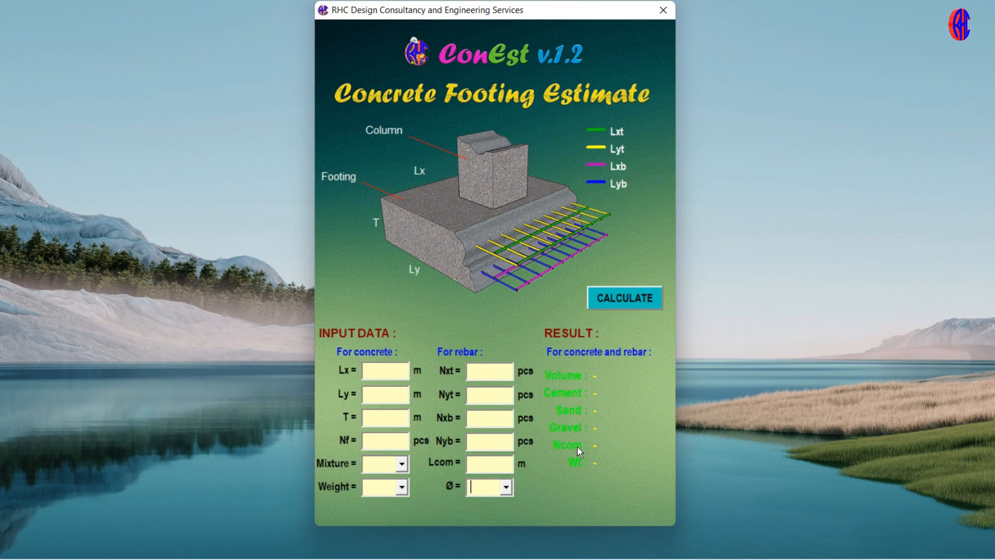
mouse_move(583, 468)
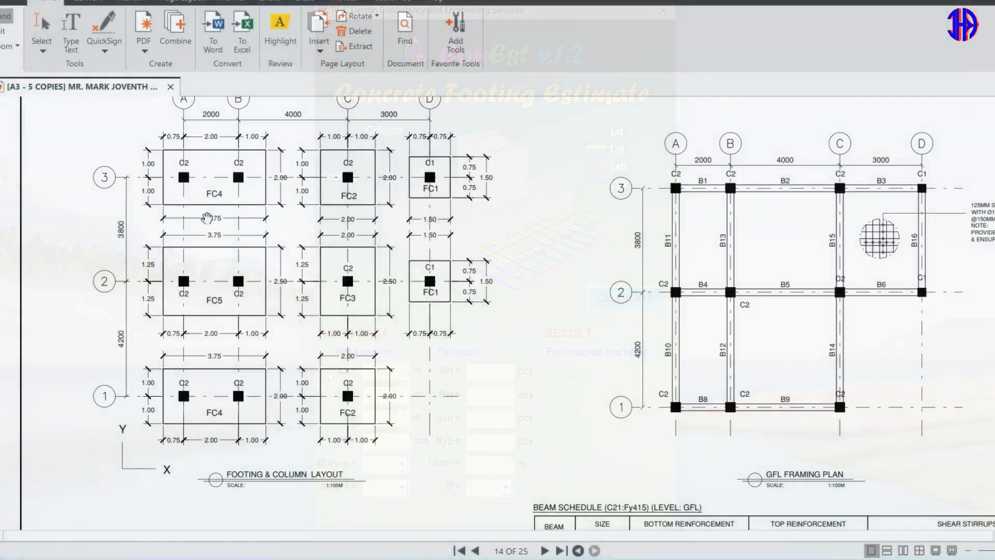
scroll(down, 3)
text(3.75)
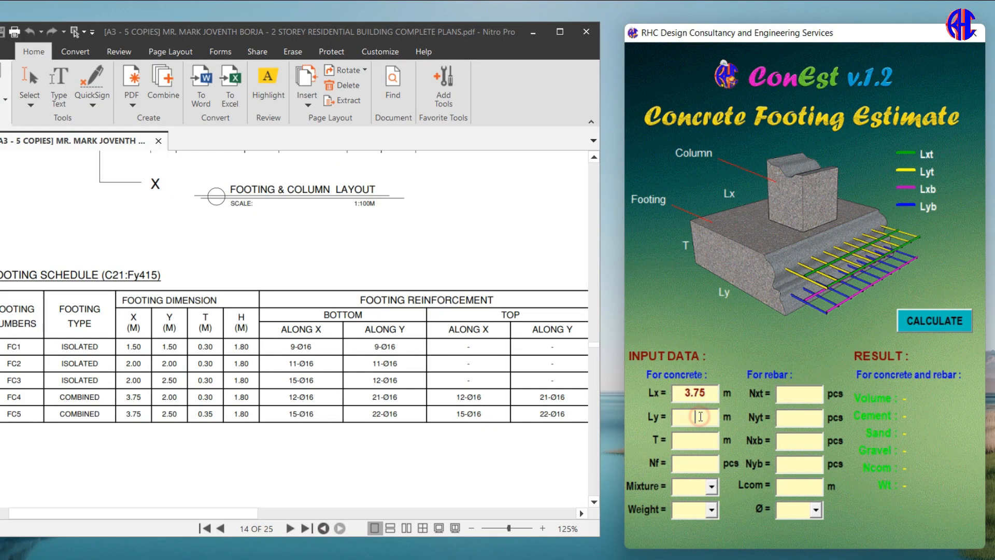
Type 2.5 and the FC5 rebar counts Nxt 15, Nyt 22, Nxb 15, Nyb 22.
text(2.5)
click(695, 440)
text(0.35)
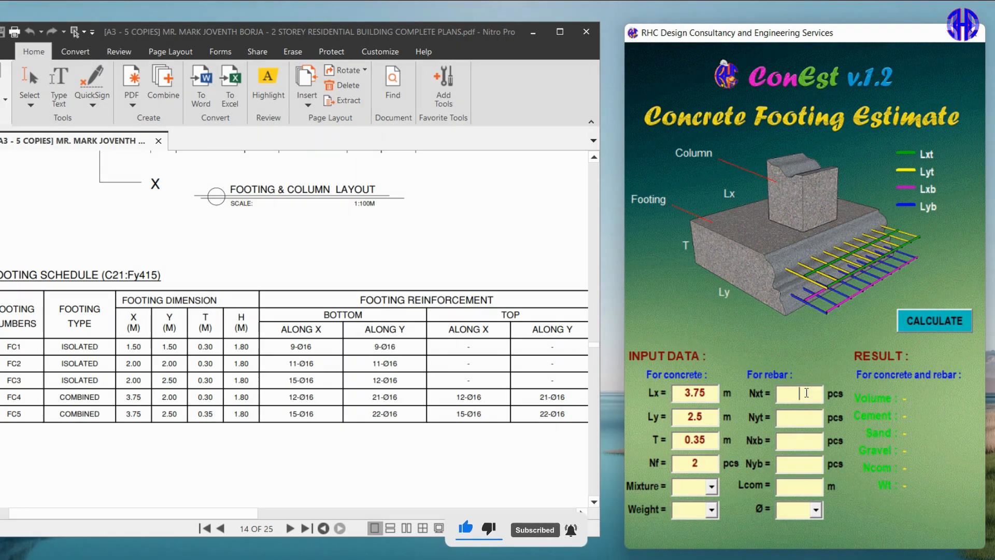
text(15)
click(799, 417)
text(22)
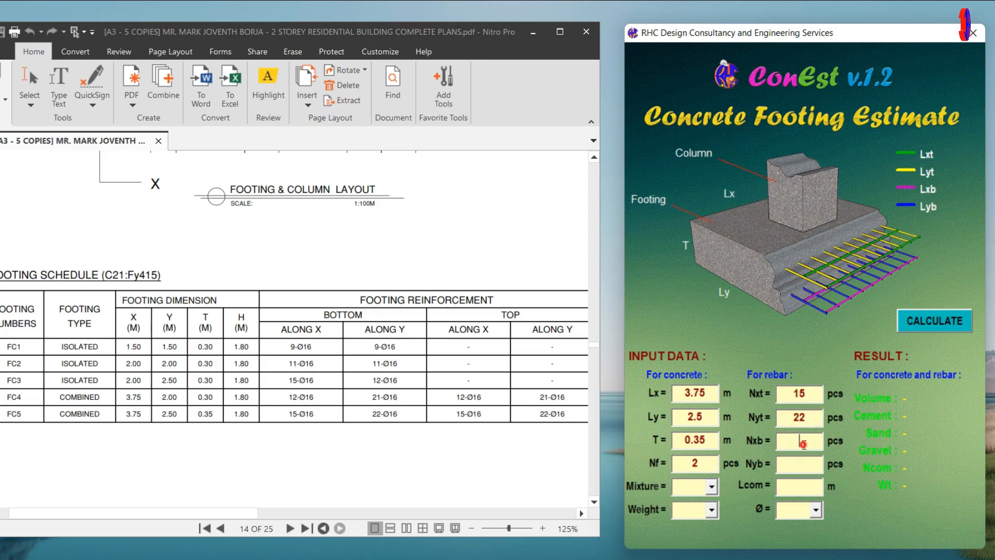
text(15)
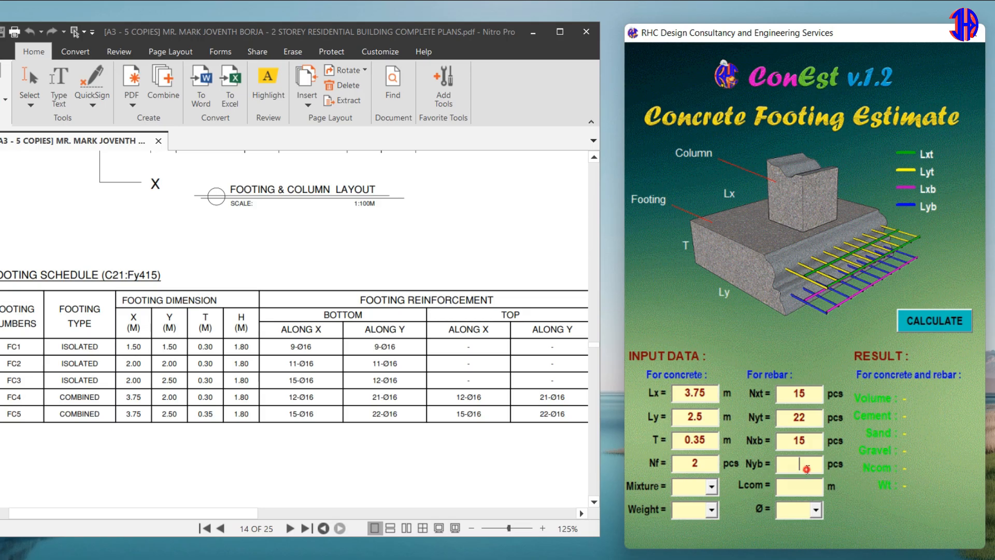
text(22)
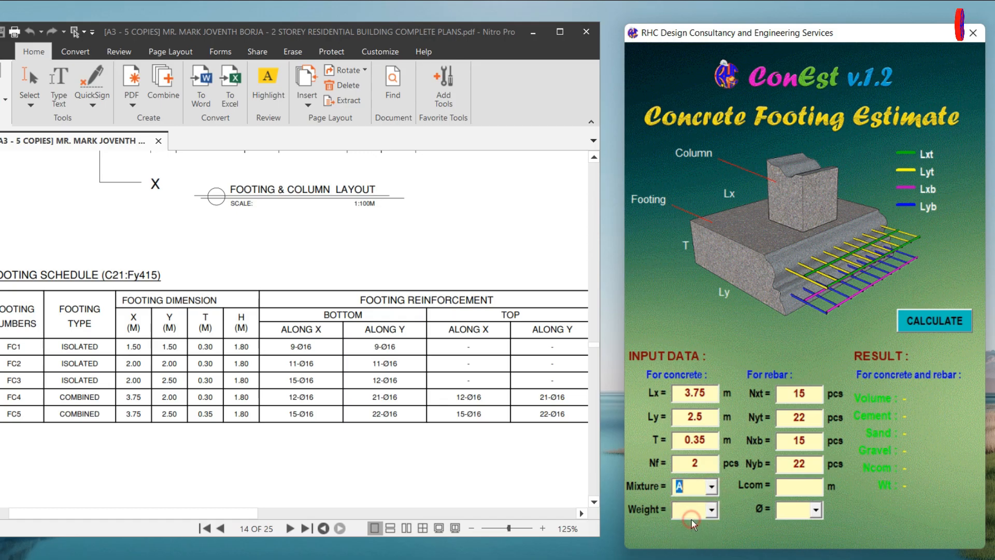
Set cement weight to 40 kg, Lcom to 6 m, and bar diameter Ø16.
click(691, 510)
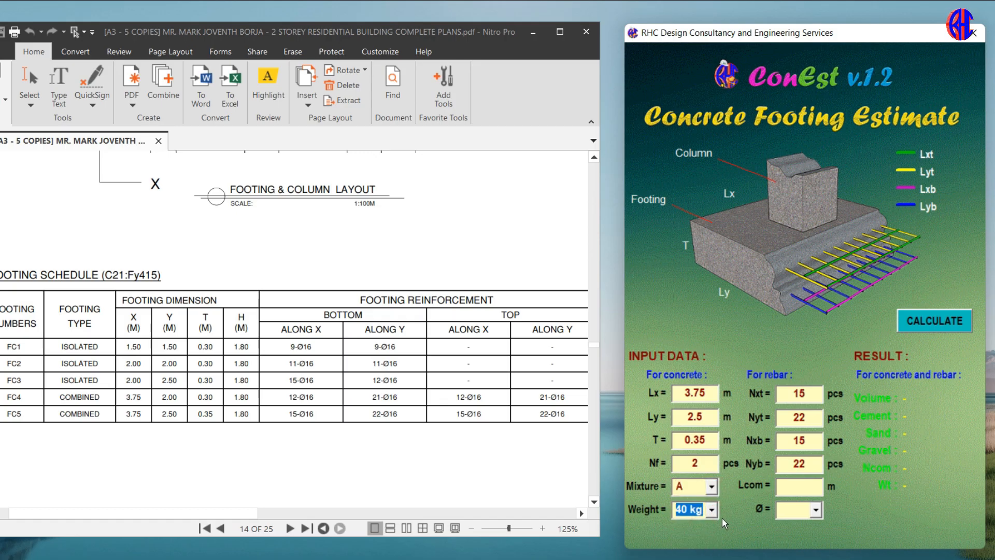
click(798, 486)
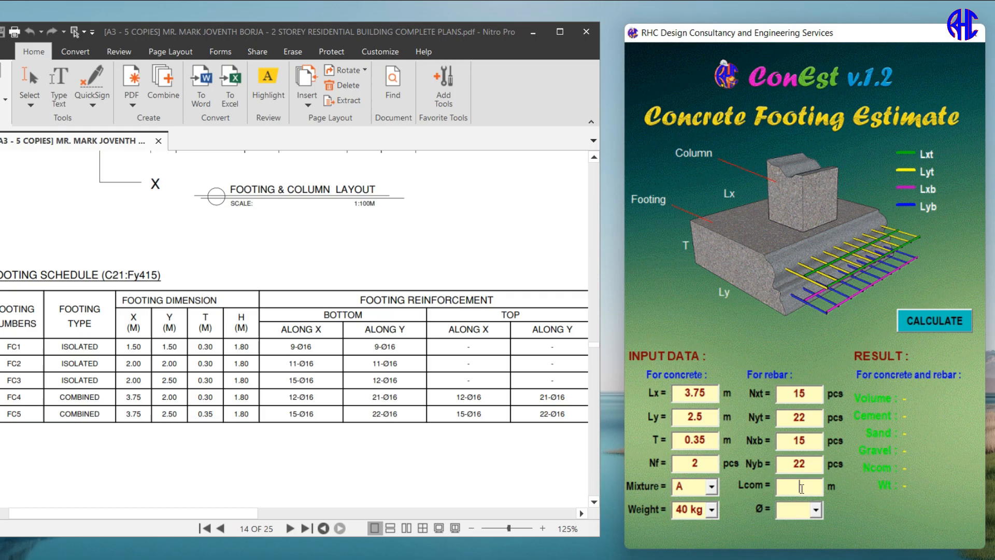
click(817, 509)
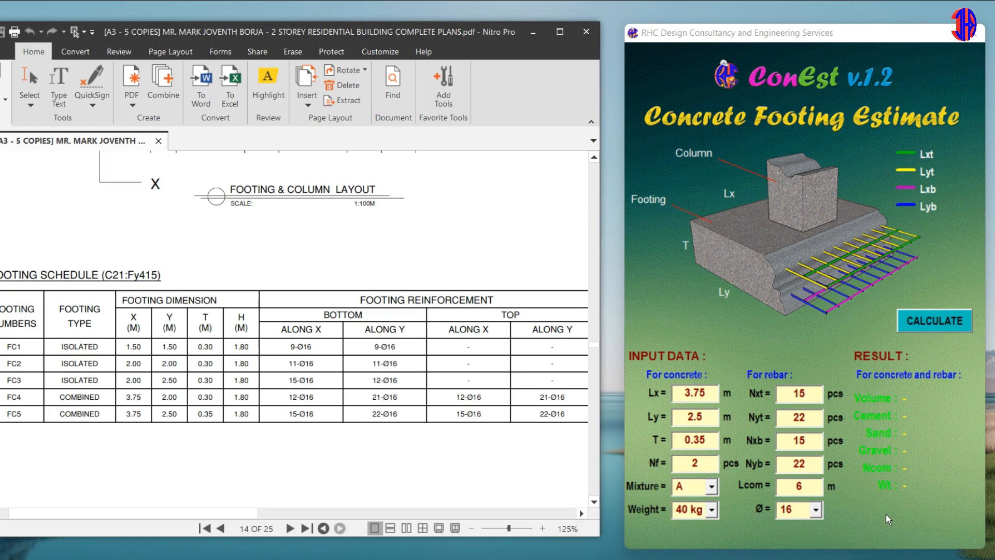
triple_click(797, 509)
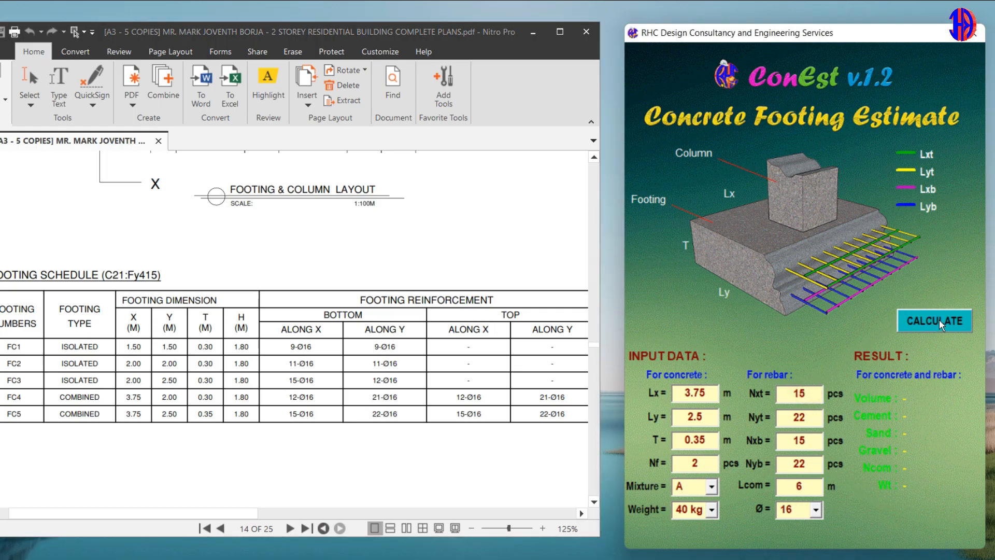
Calculate FC5: 6.56 m³ concrete, 60 bags cement, 3.28 m³ sand, 71 Ø16 bars, 1346.37 kg.
click(933, 320)
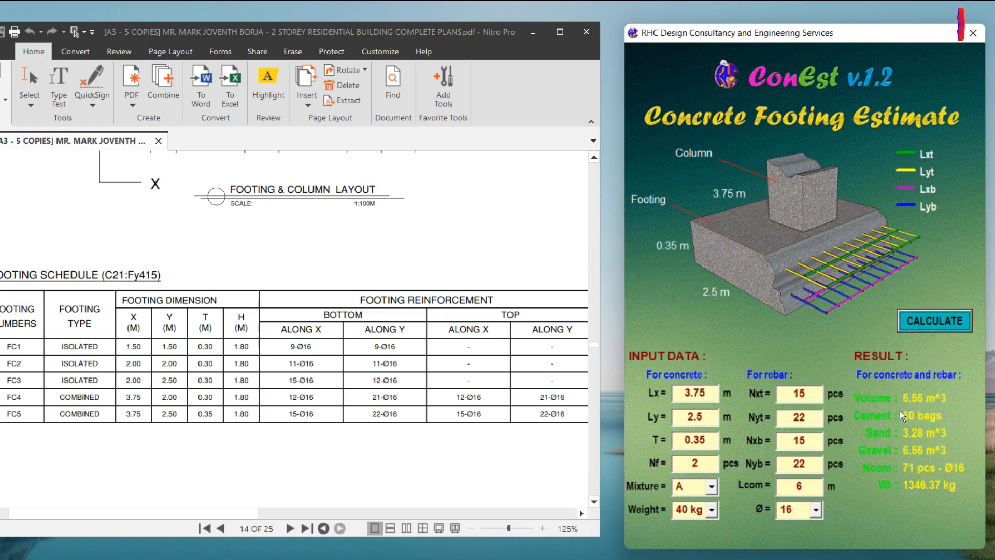
mouse_move(870, 400)
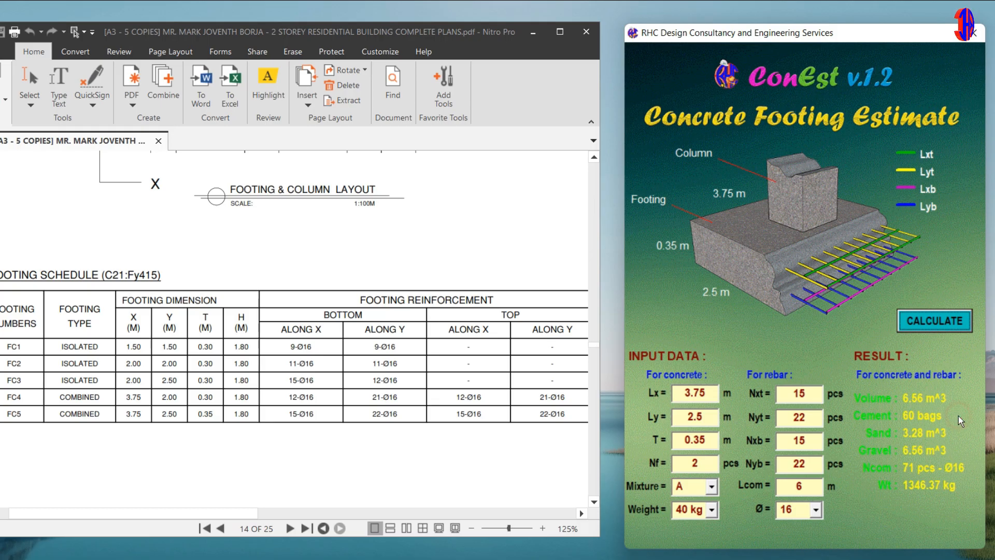
mouse_move(960, 436)
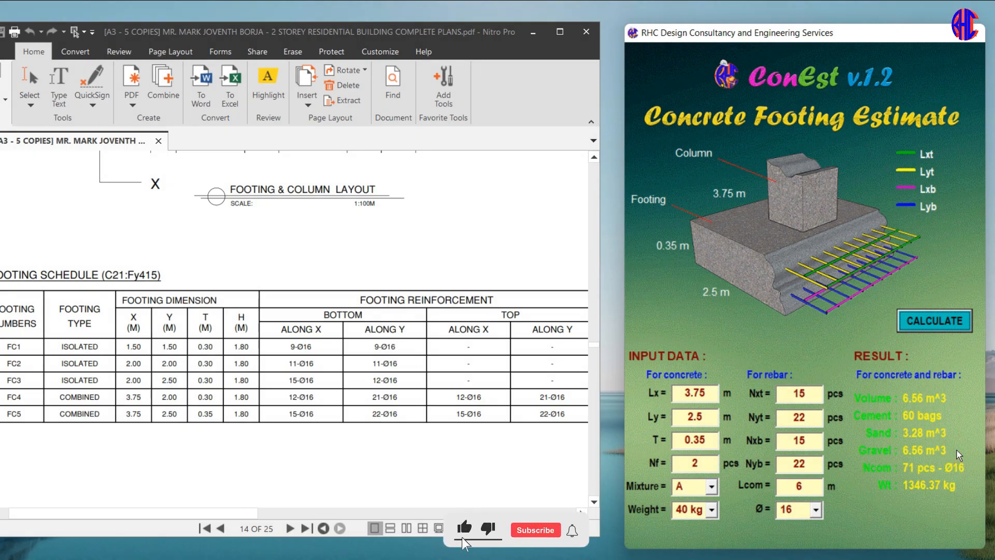
click(534, 529)
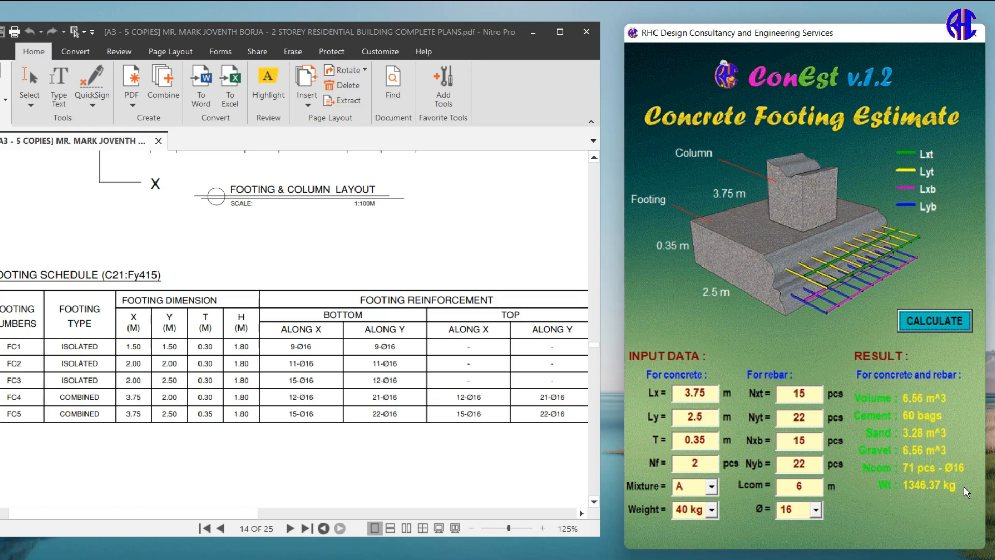
mouse_move(631, 331)
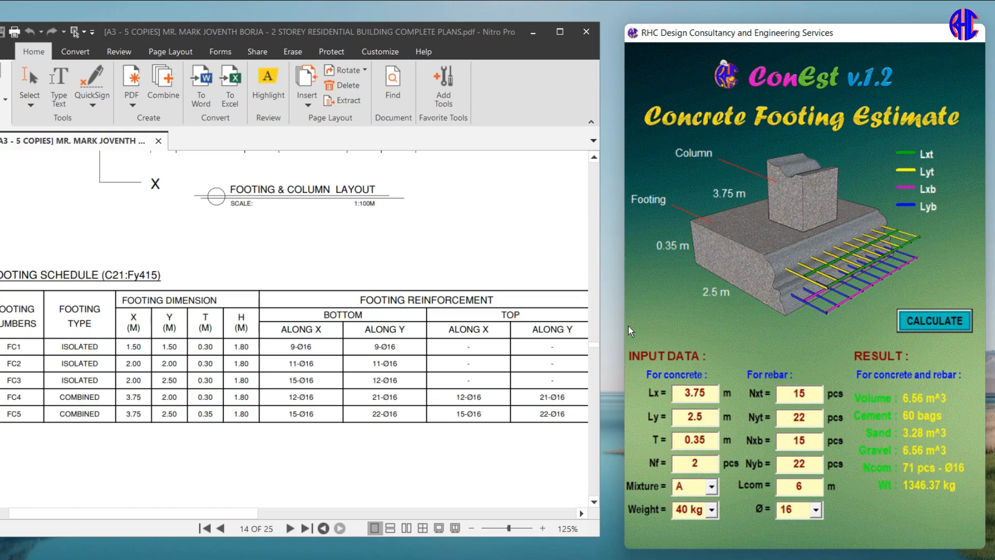
mouse_move(698, 51)
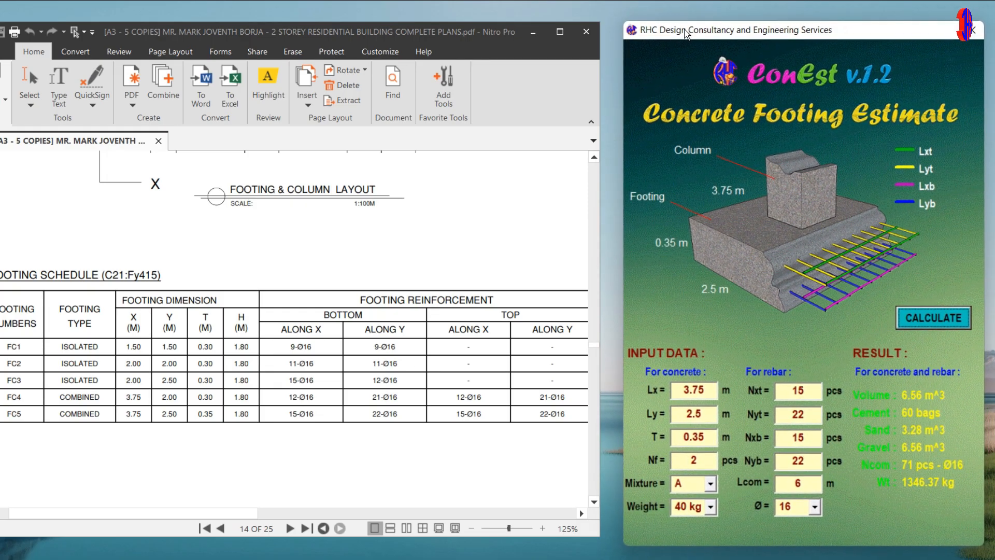
mouse_move(956, 150)
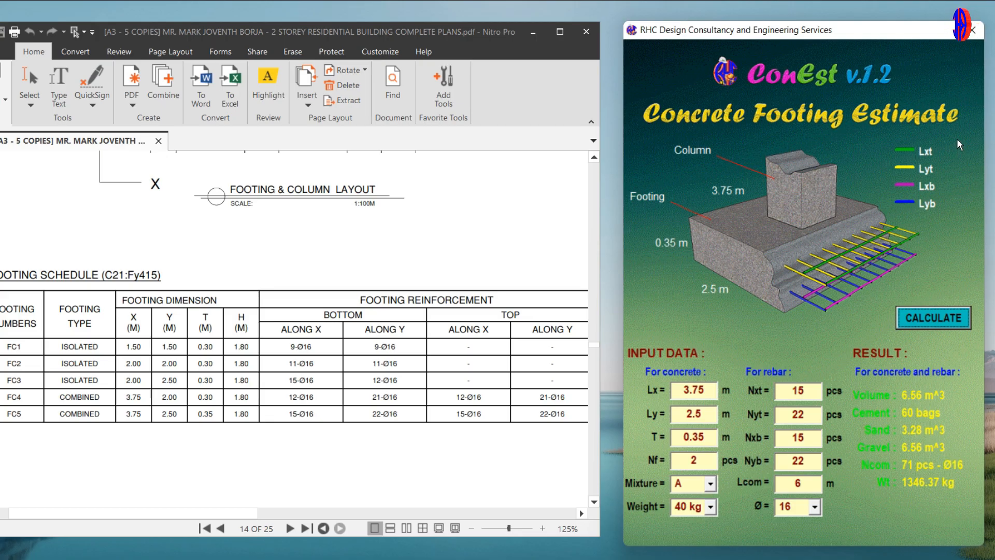
mouse_move(436, 17)
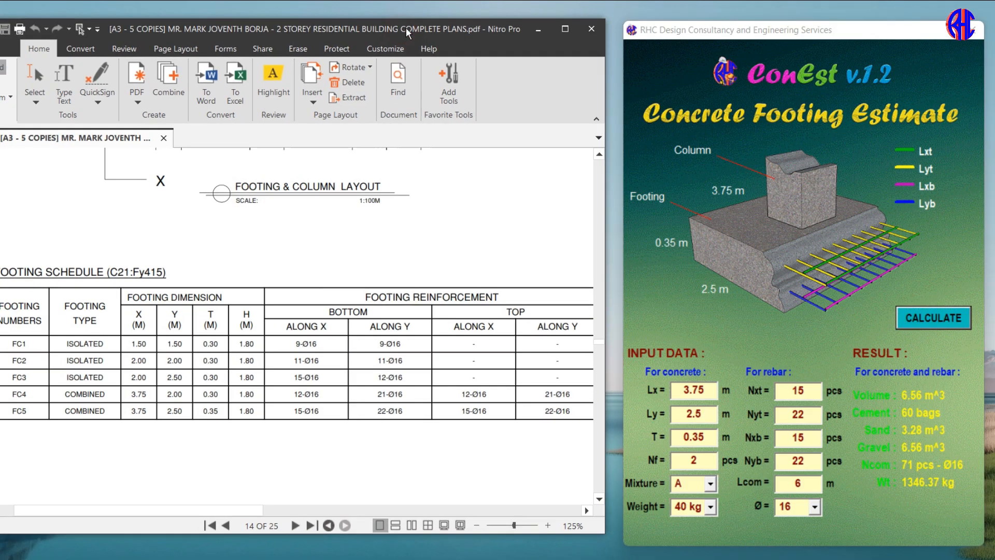
mouse_move(489, 495)
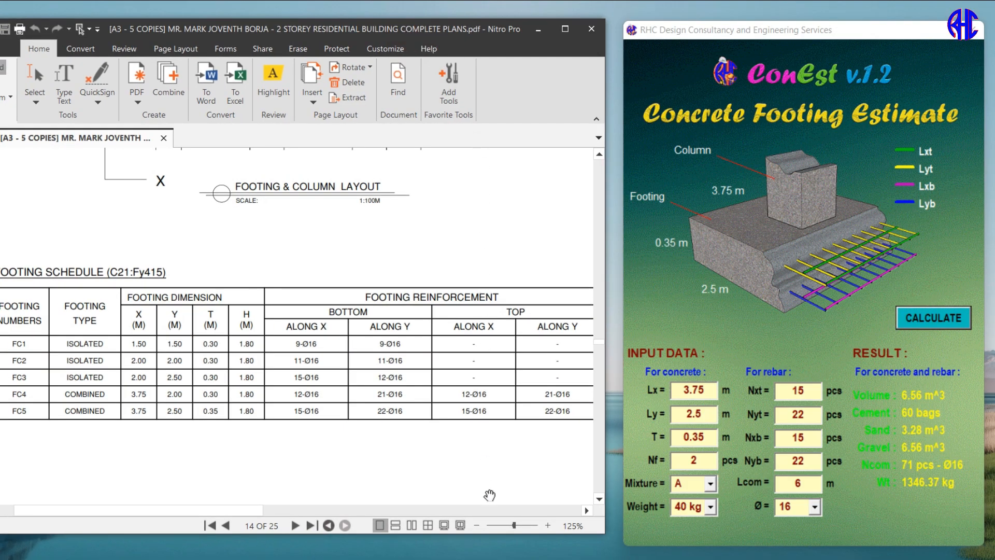
Switch to the browser and show Pobreng Engineer's YouTube channel page.
click(256, 19)
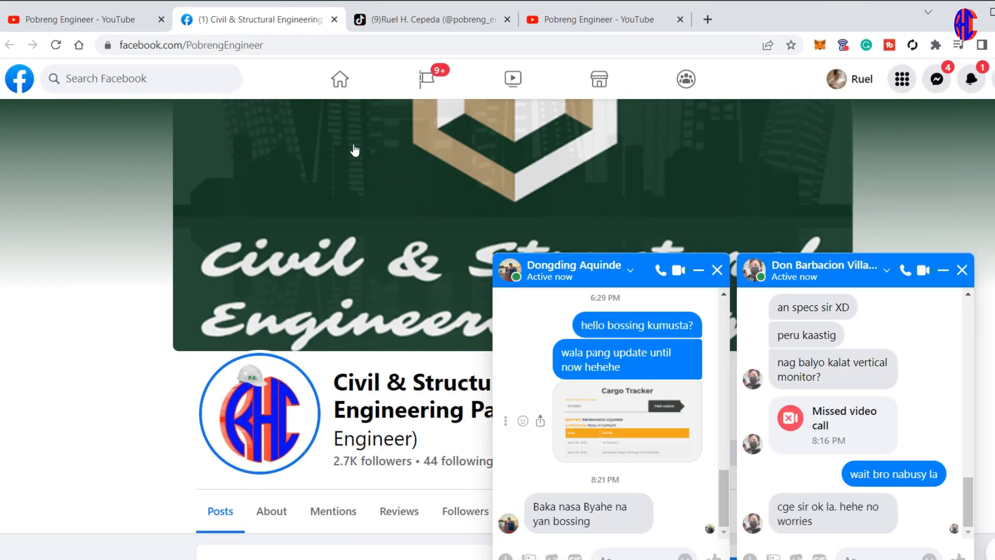
click(76, 19)
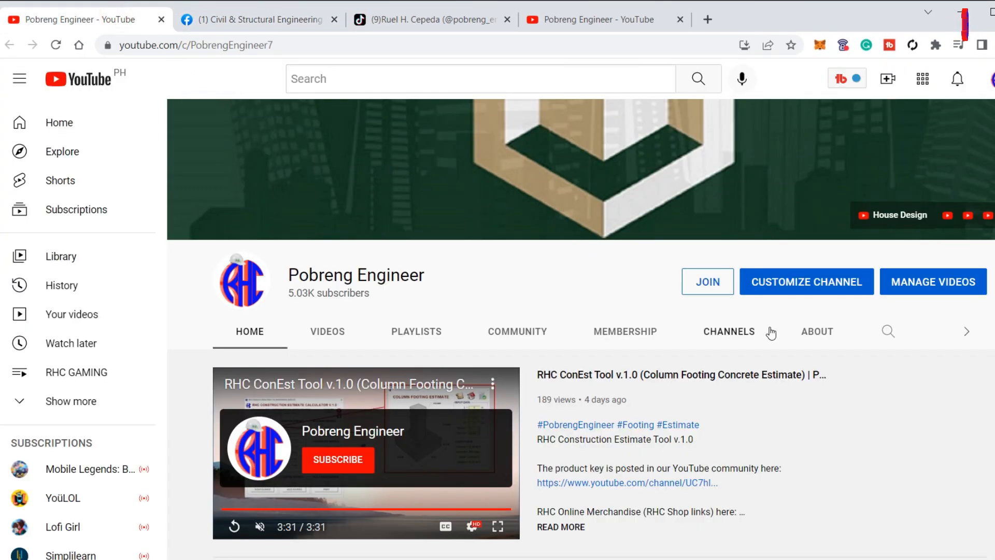
mouse_move(912, 362)
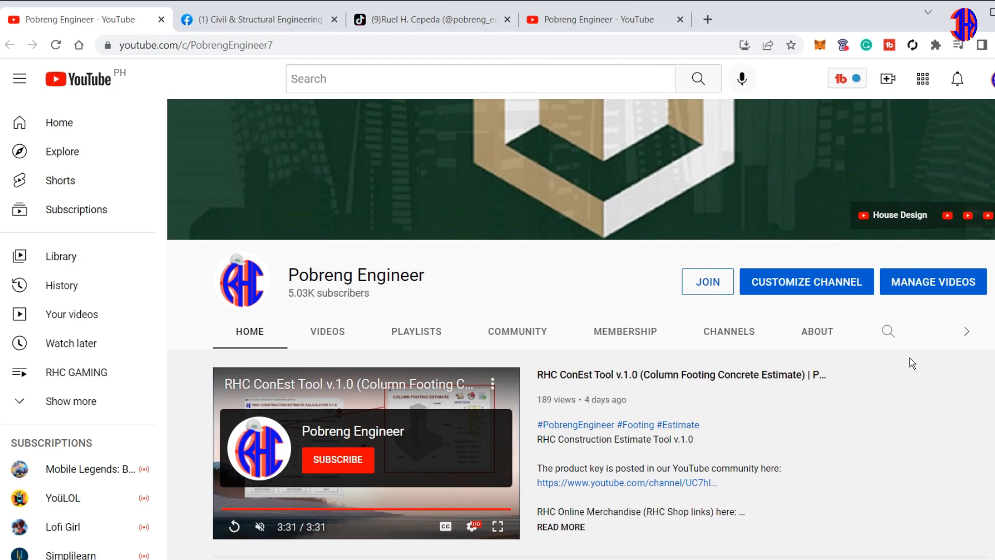
mouse_move(959, 79)
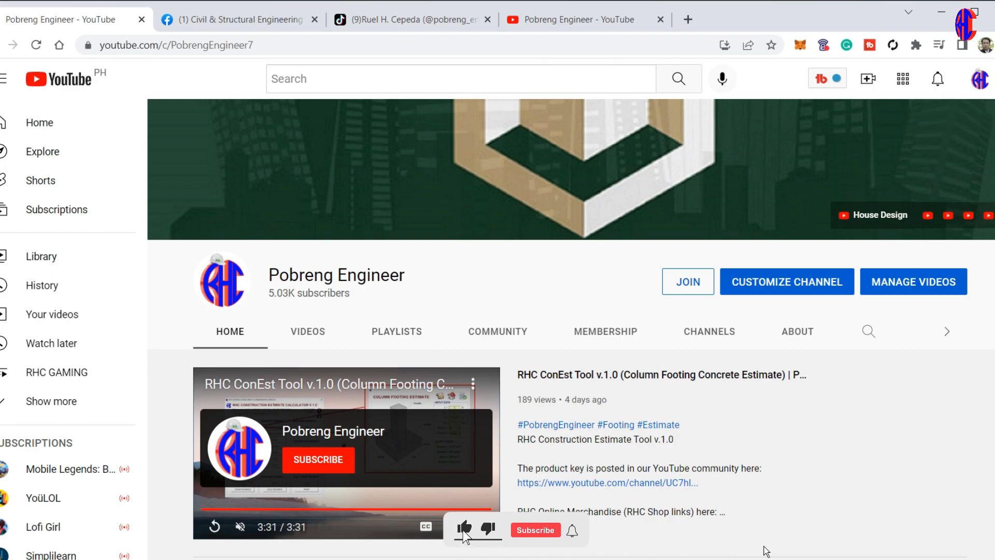
click(534, 529)
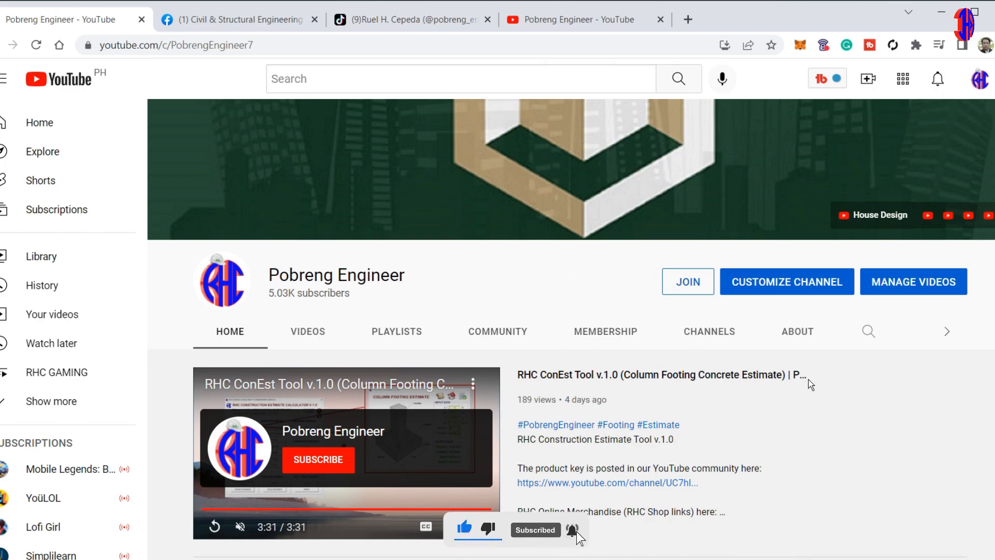
scroll(down, 3)
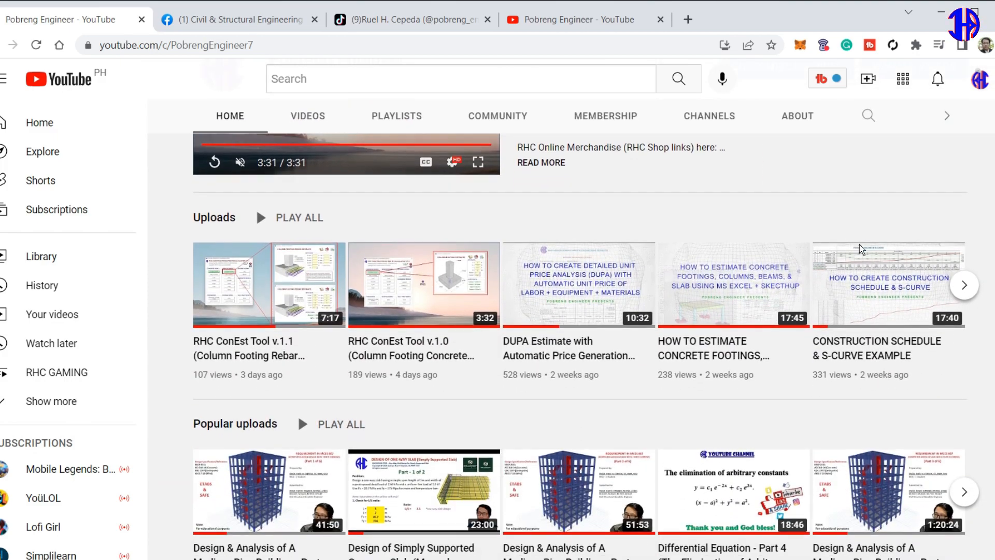
scroll(up, 3)
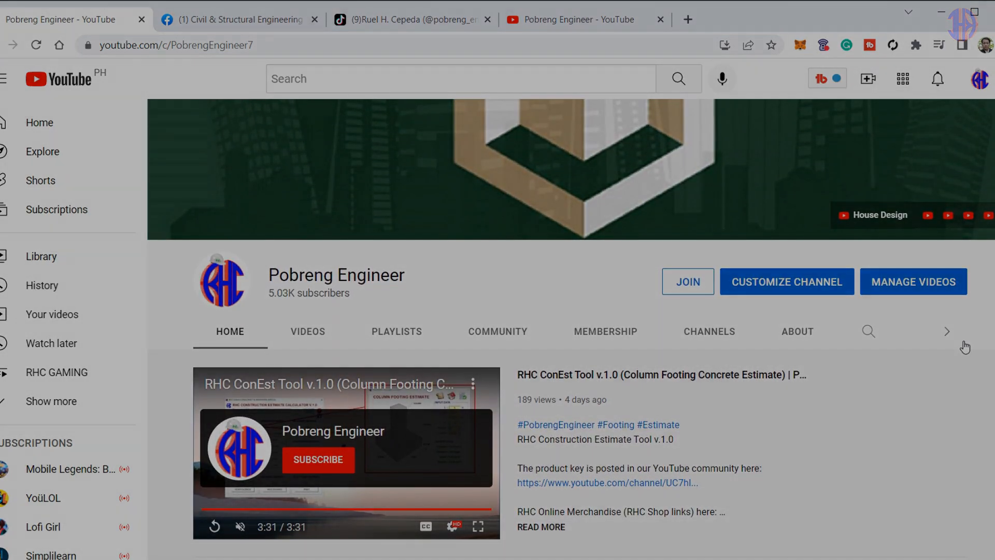